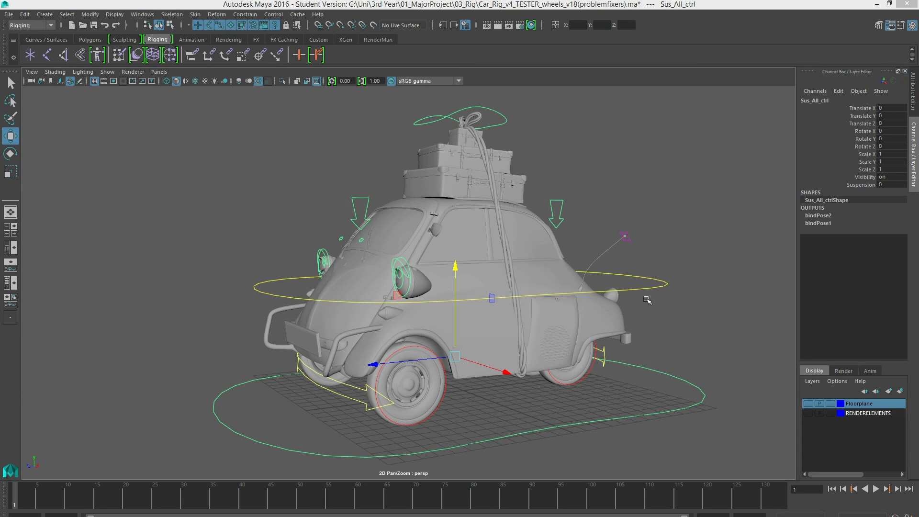
mouse_move(650, 322)
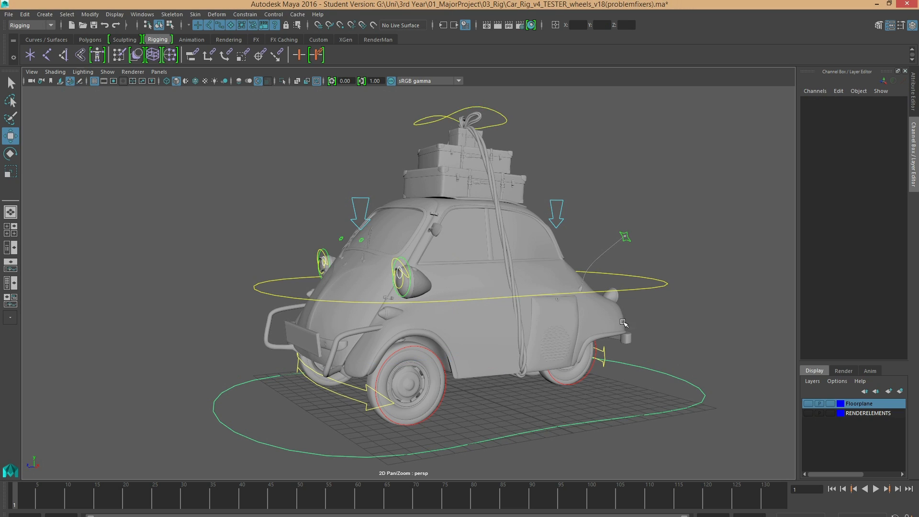
mouse_move(245, 293)
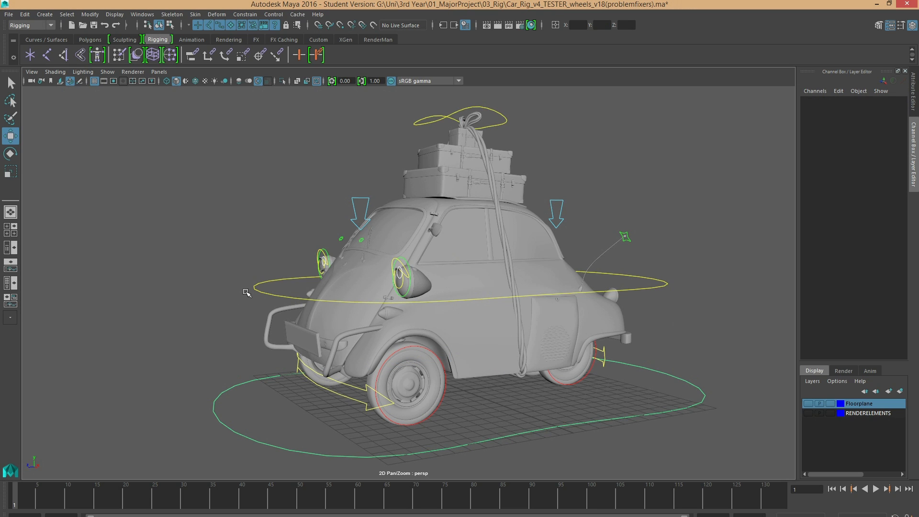
mouse_move(246, 293)
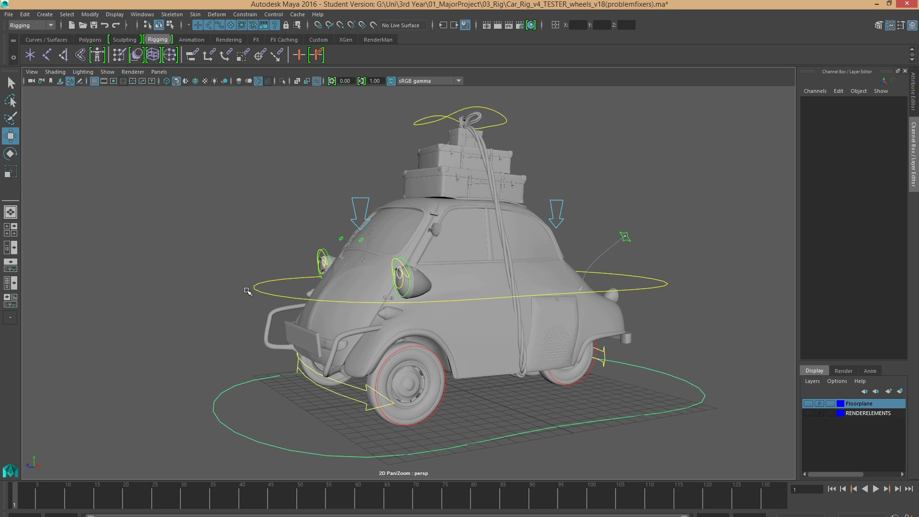
mouse_move(289, 297)
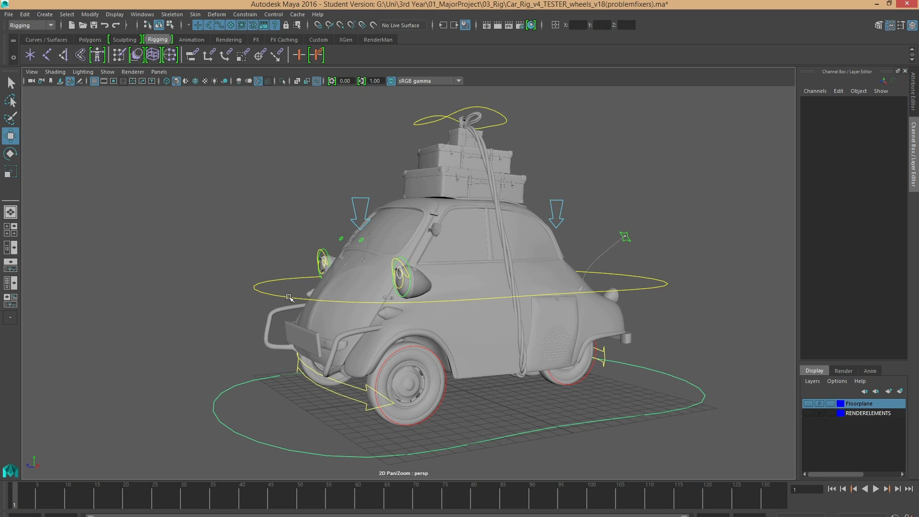
mouse_move(234, 262)
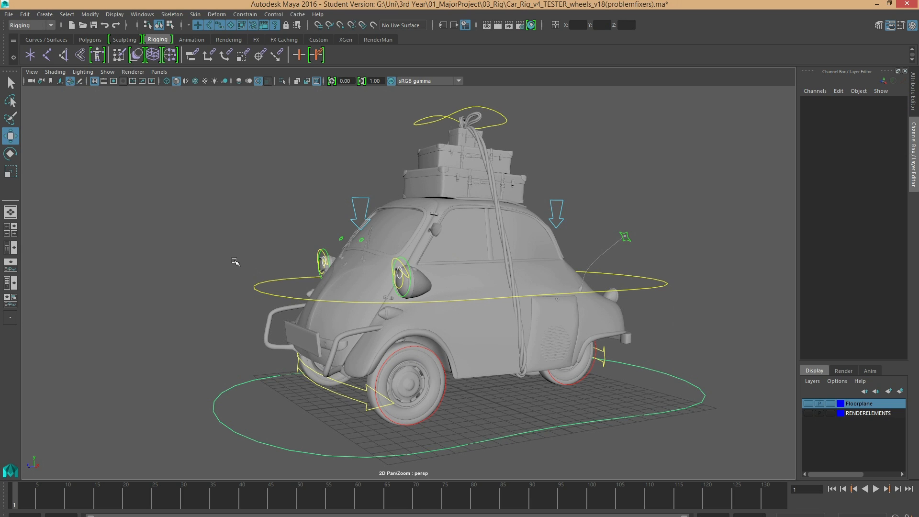
Step: Select Root_ctrl and move it up and down to show the front-left tyre squashing
left_click_drag(242, 274, 262, 295)
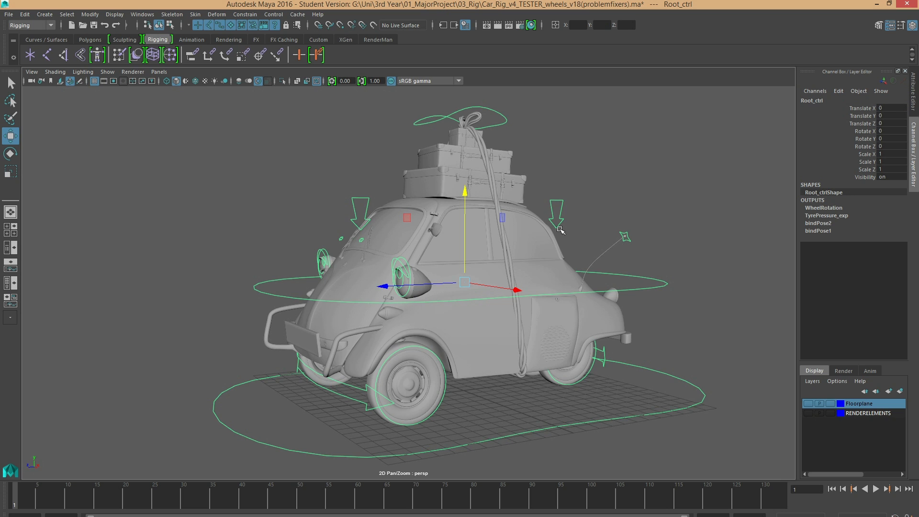
mouse_move(527, 327)
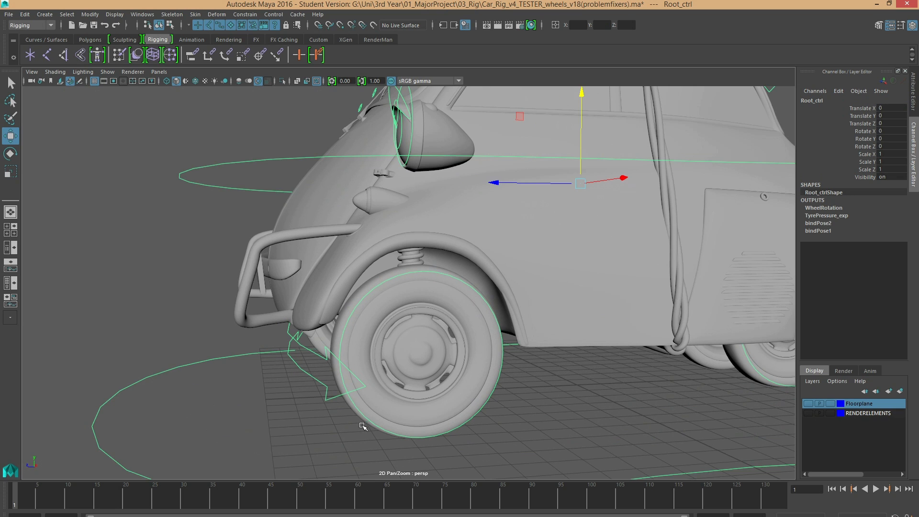
mouse_move(442, 364)
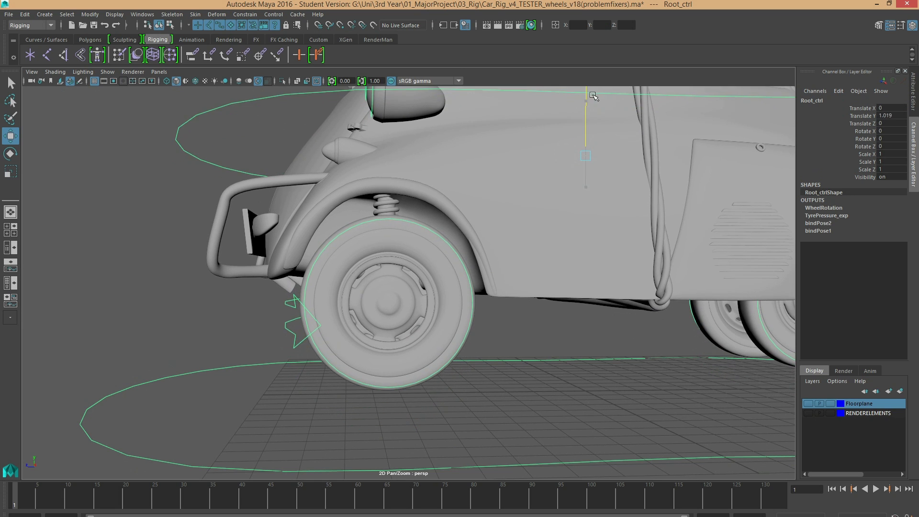
left_click_drag(585, 156, 585, 182)
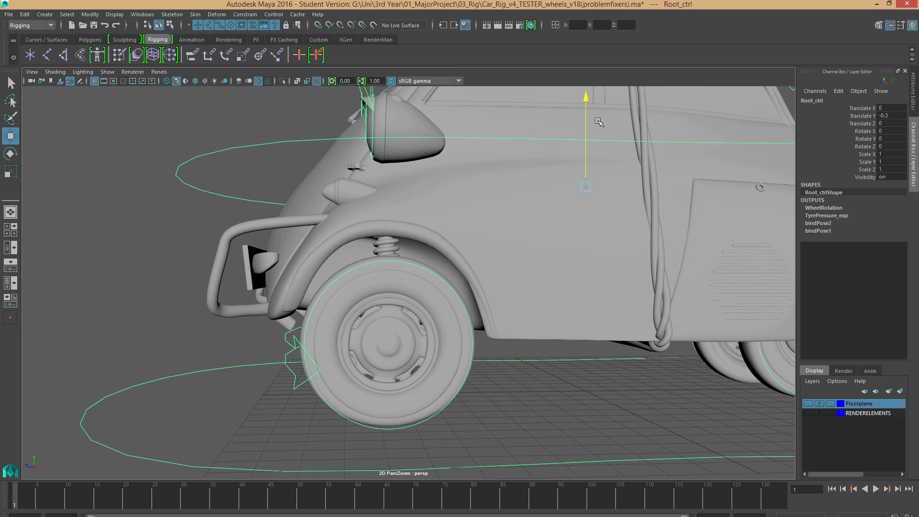
left_click_drag(584, 188, 586, 175)
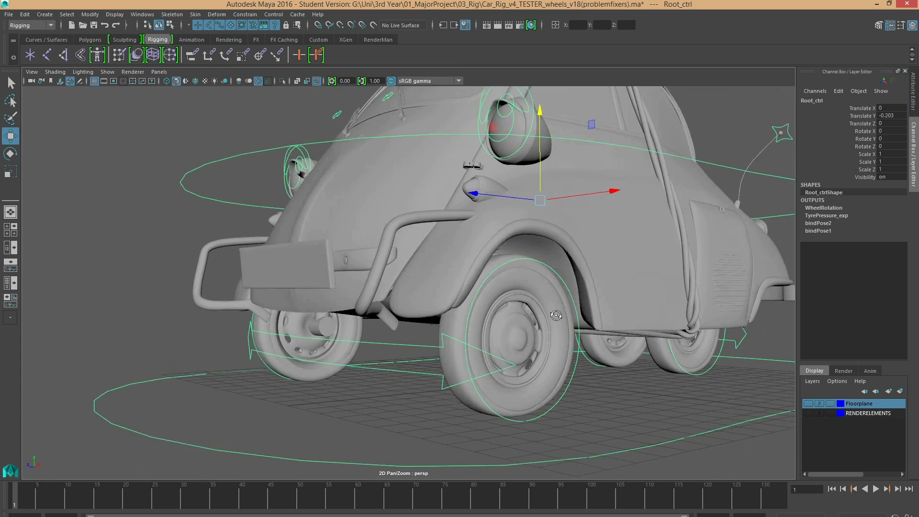
left_click_drag(556, 315, 614, 308)
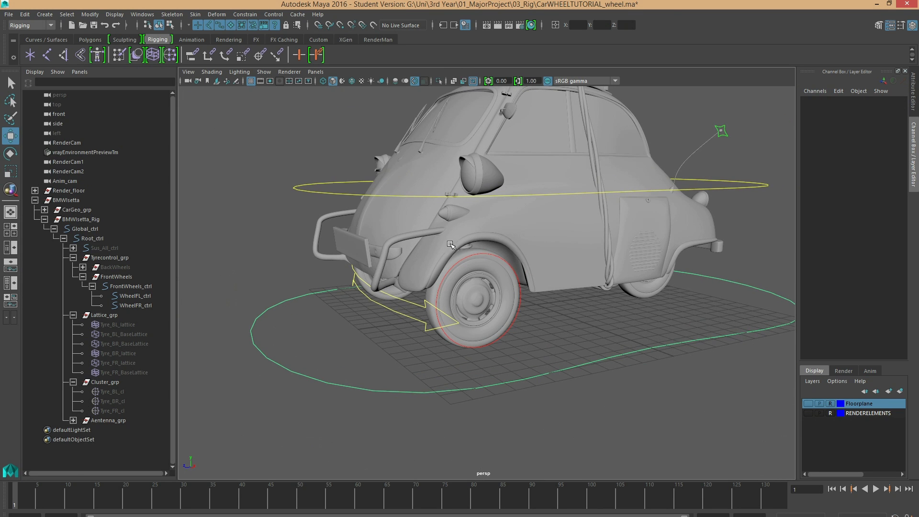
Step: Select Root_ctrl in the Outliner and lower it to Translate Y -0.3 beside the wheel
left_click(93, 238)
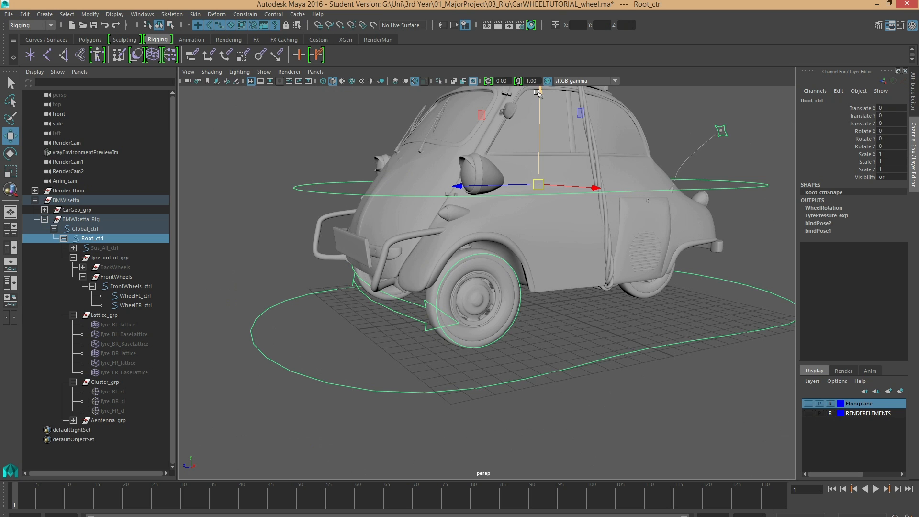
left_click_drag(539, 94, 540, 156)
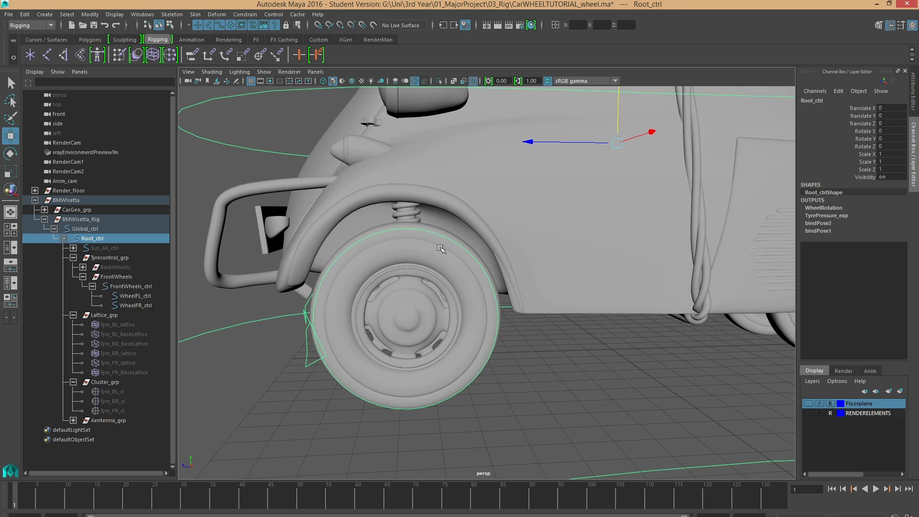
mouse_move(617, 106)
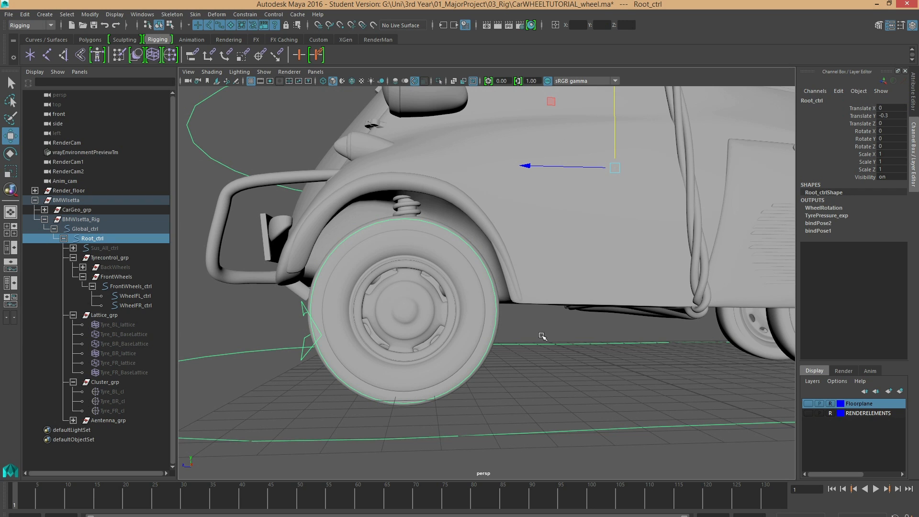
mouse_move(579, 212)
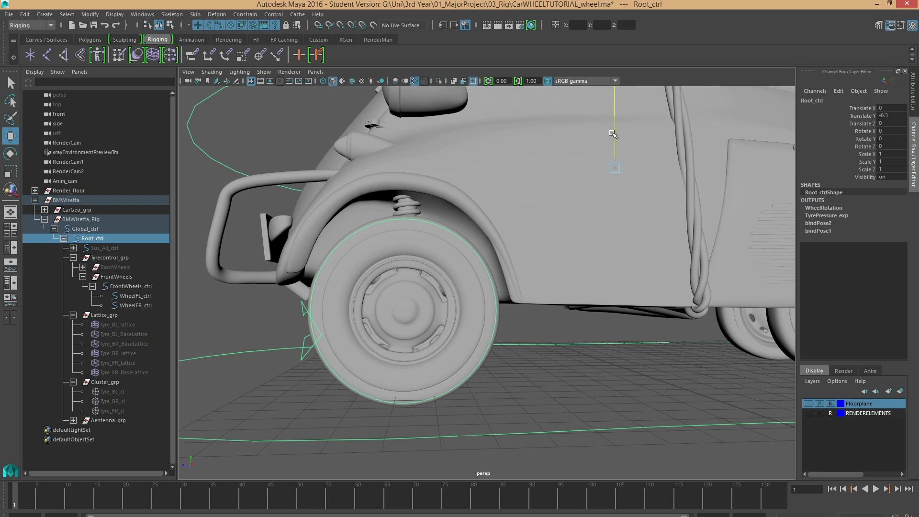
mouse_move(606, 159)
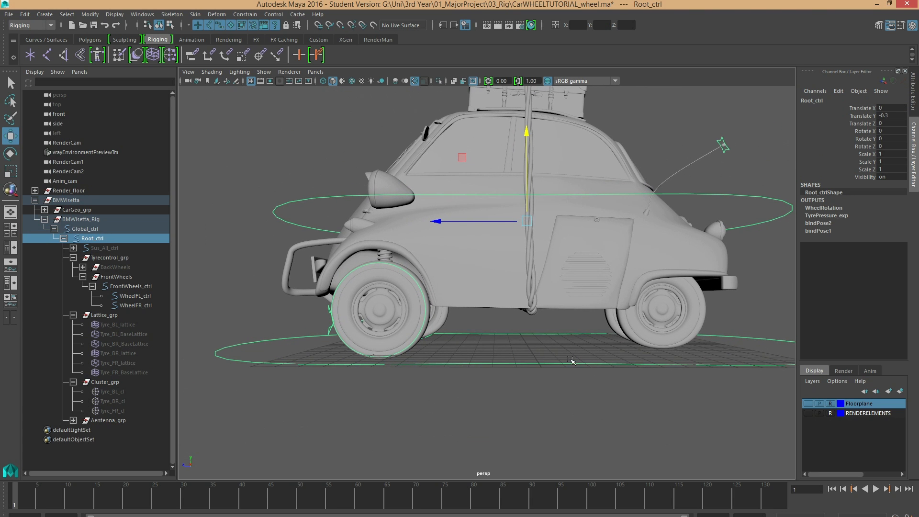
left_click(82, 228)
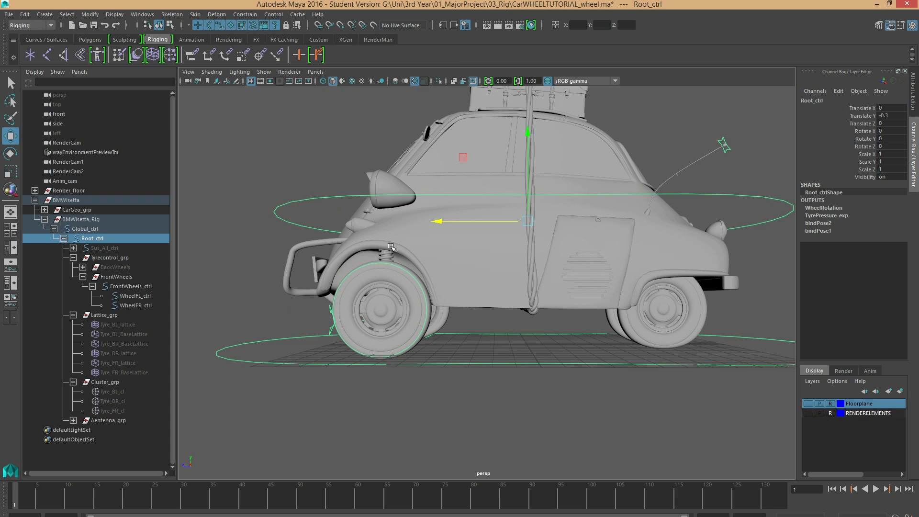
left_click(888, 116)
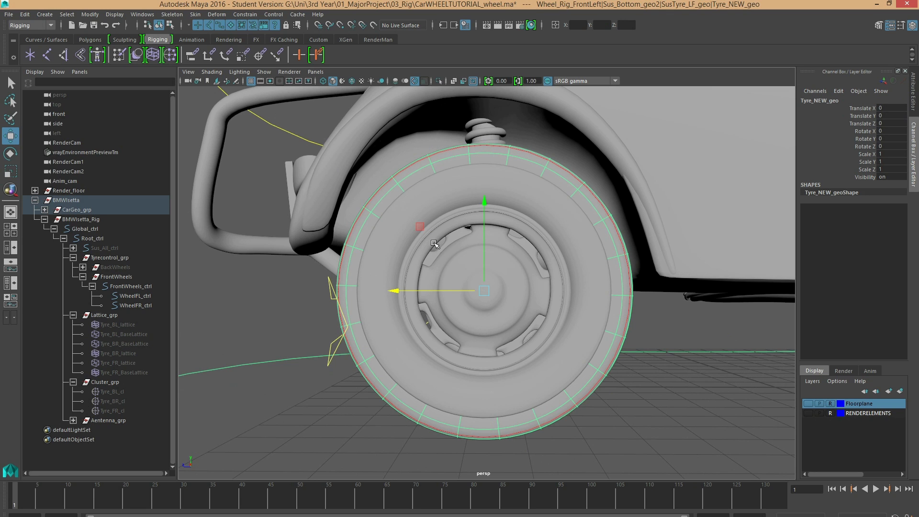
mouse_move(856, 101)
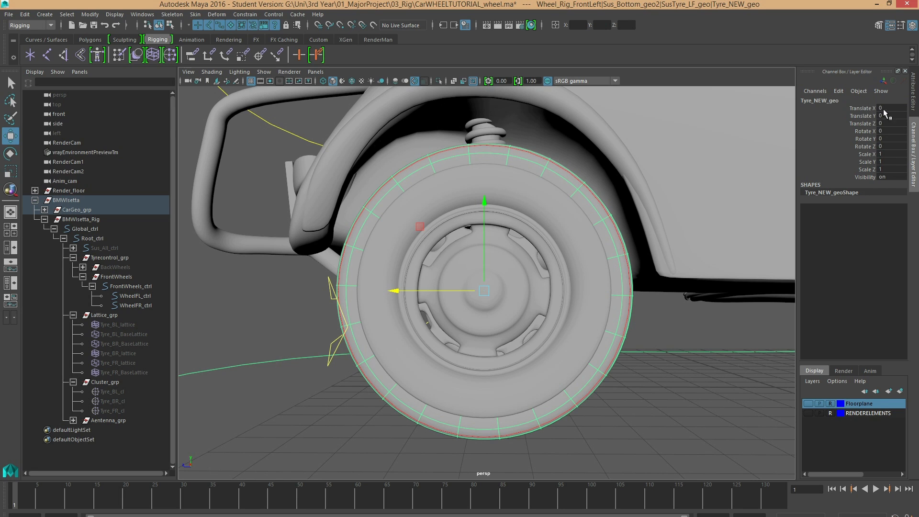
mouse_move(871, 135)
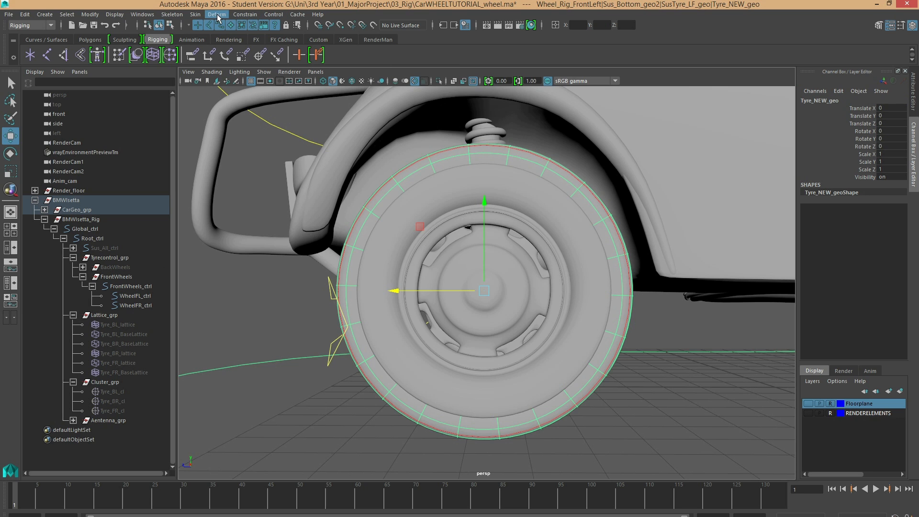
Step: Open the Deform > Lattice option box for Tyre_NEW_geo
left_click(217, 14)
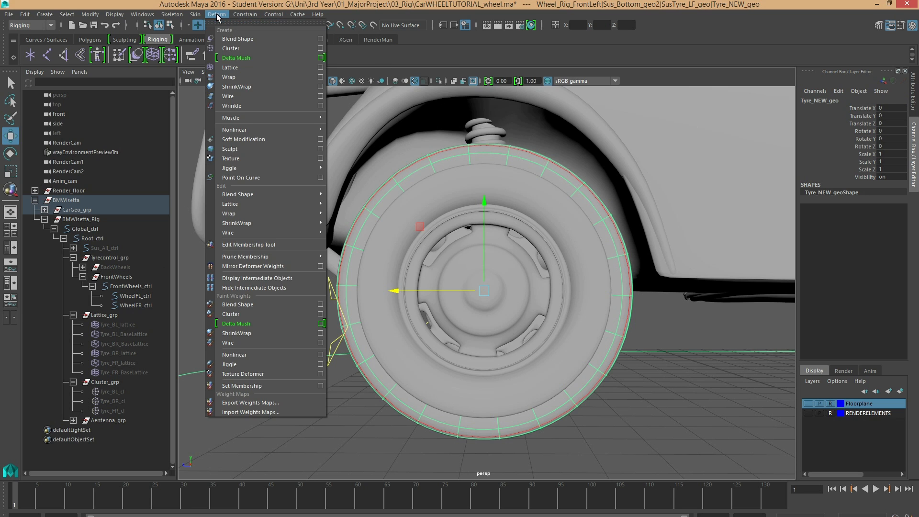
left_click(189, 15)
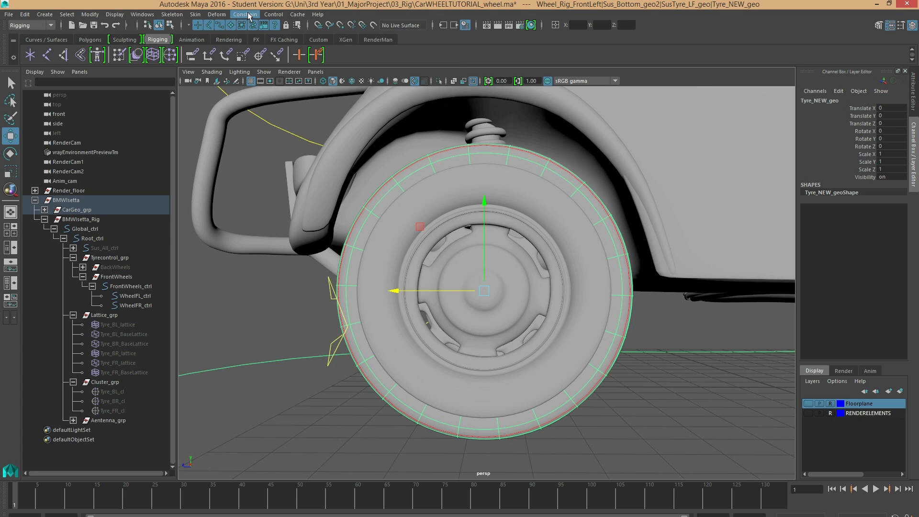
left_click(216, 14)
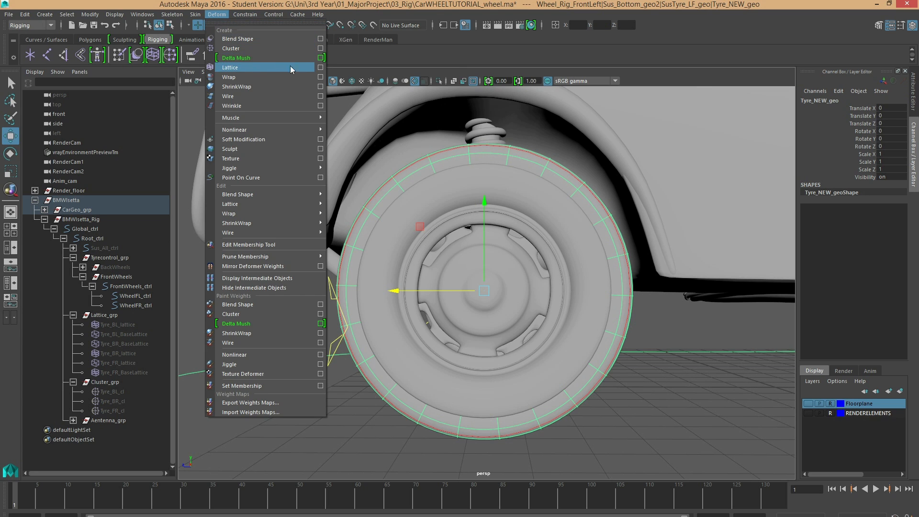
left_click(320, 67)
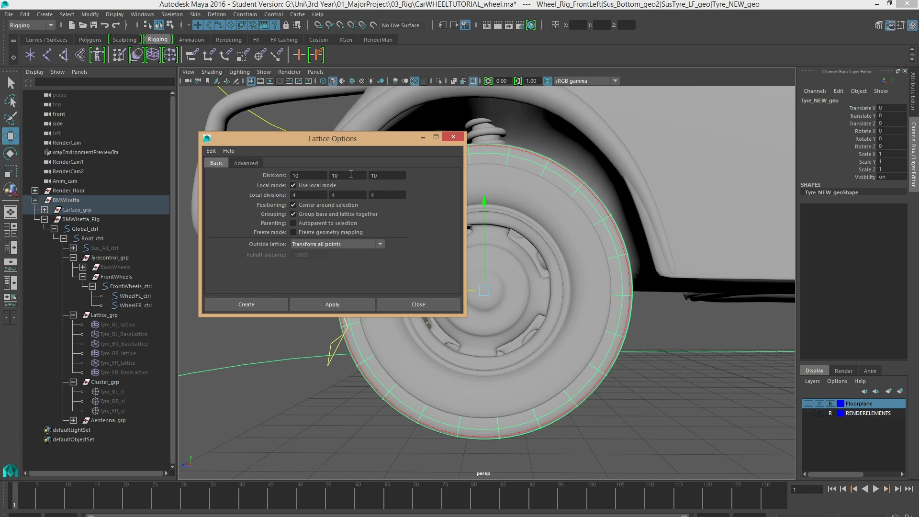
mouse_move(386, 168)
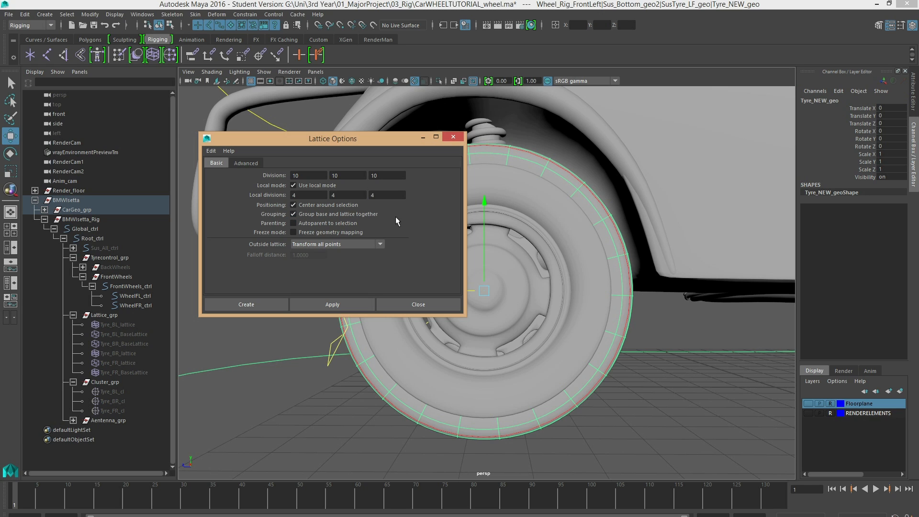
mouse_move(309, 240)
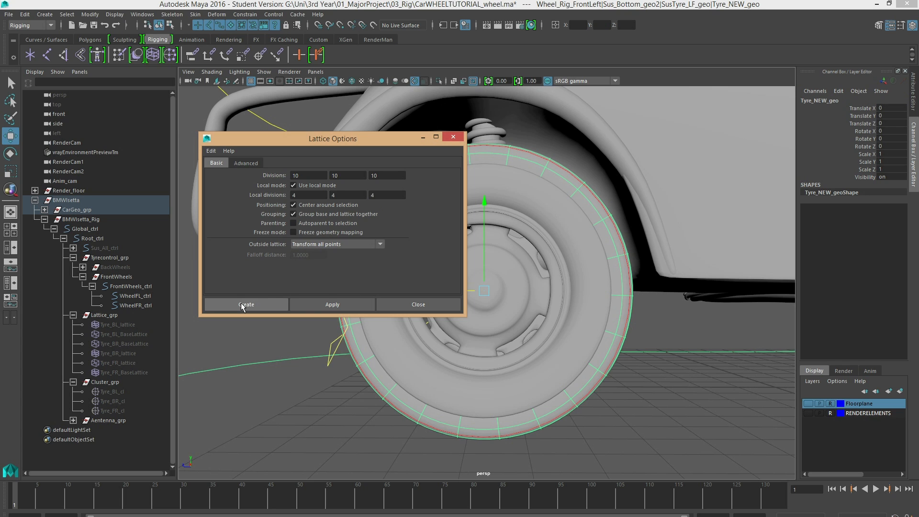
Step: Create the lattice with divisions 10,10,10 and local divisions 4,4,4
left_click(246, 304)
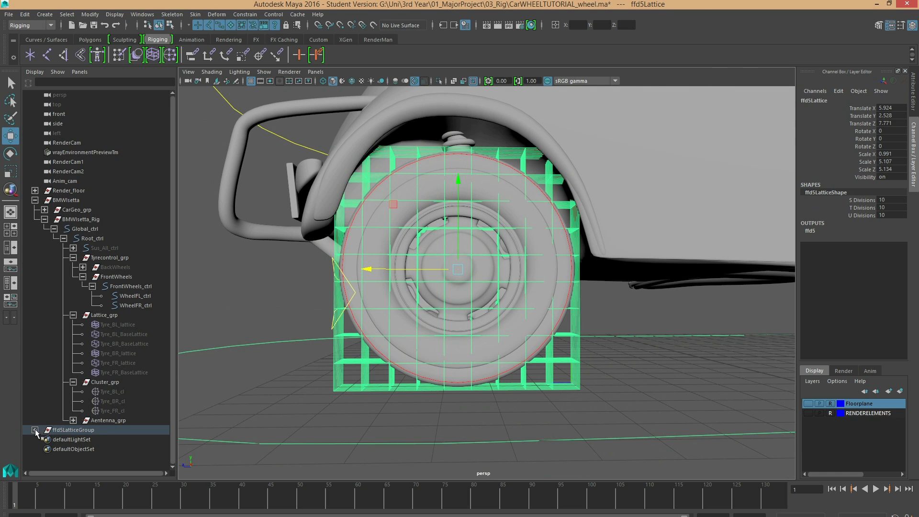
Step: Expand ffd5LatticeGroup and rename its lattice and base to Tyre_FL_lattice and Tyre_FL_BaseLattice
left_click(34, 430)
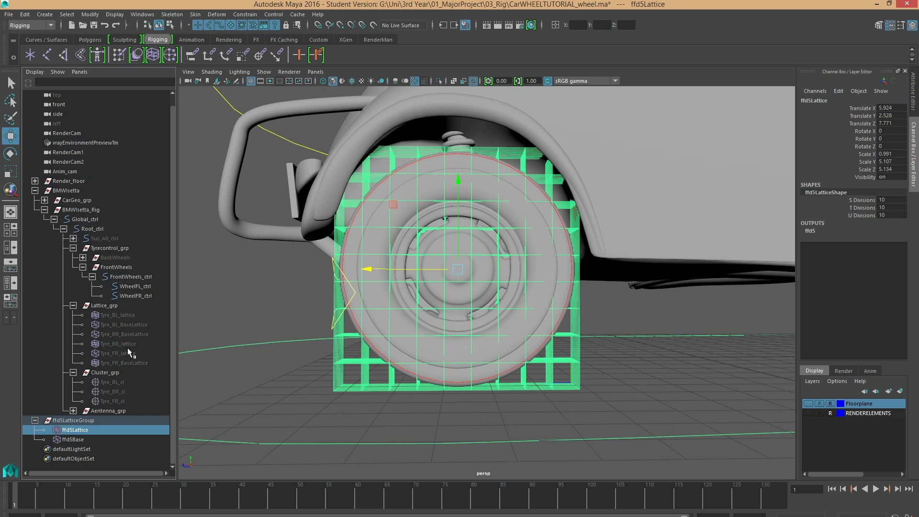
mouse_move(146, 316)
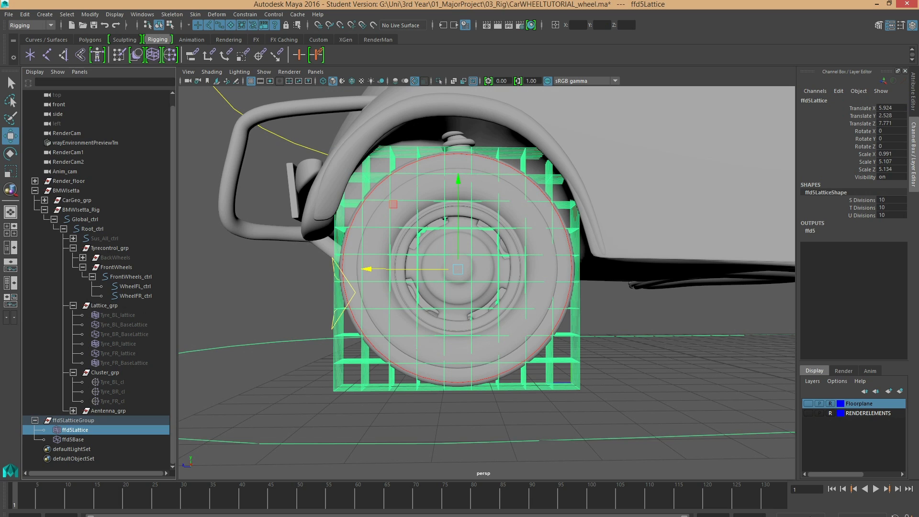
left_click(87, 439)
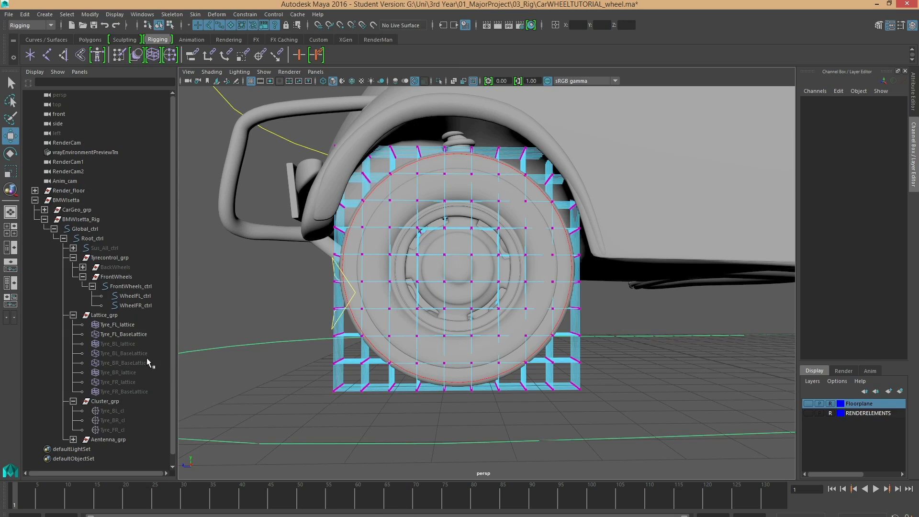
mouse_move(71, 344)
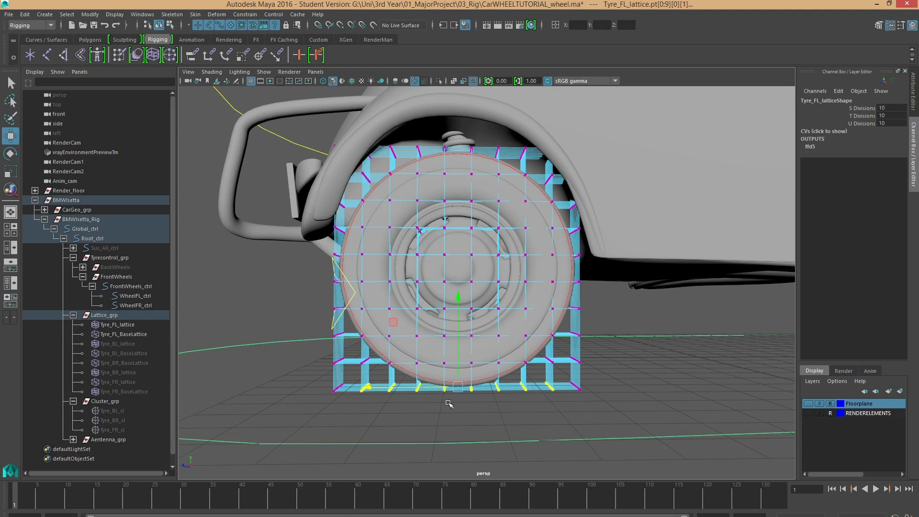
mouse_move(672, 360)
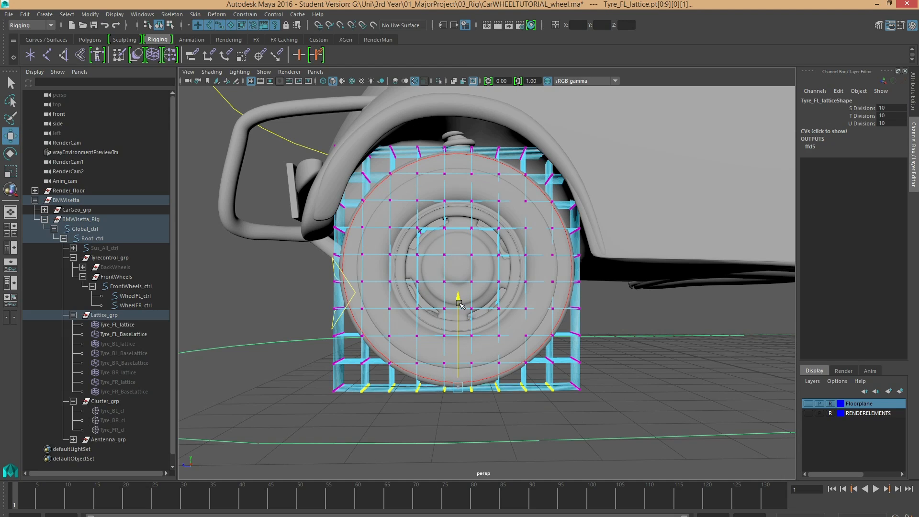
Step: Box-select the bottom row of lattice points, test-move them, then put them back flat
left_click_drag(457, 298, 458, 352)
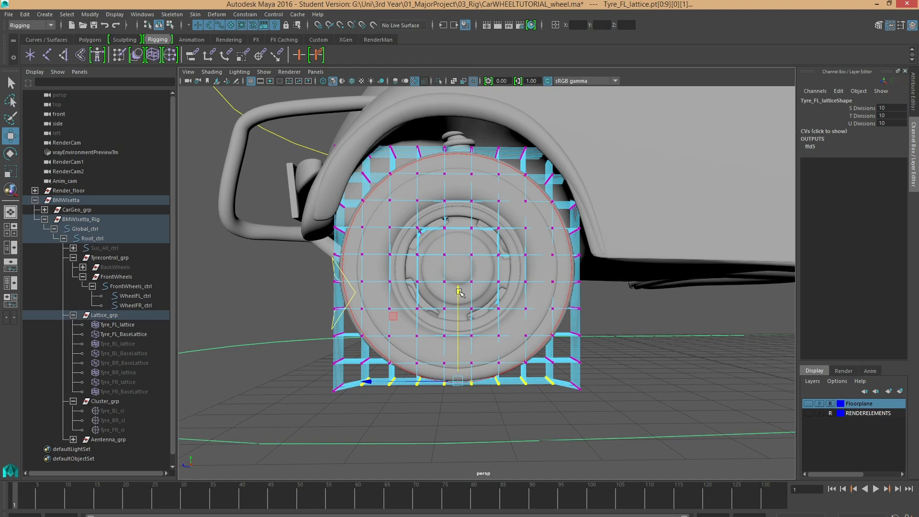
left_click_drag(459, 292, 457, 303)
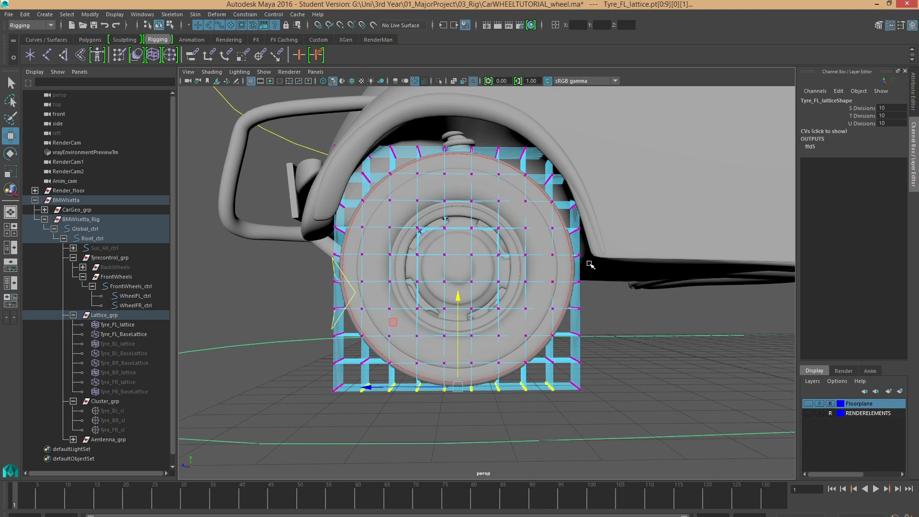
mouse_move(179, 16)
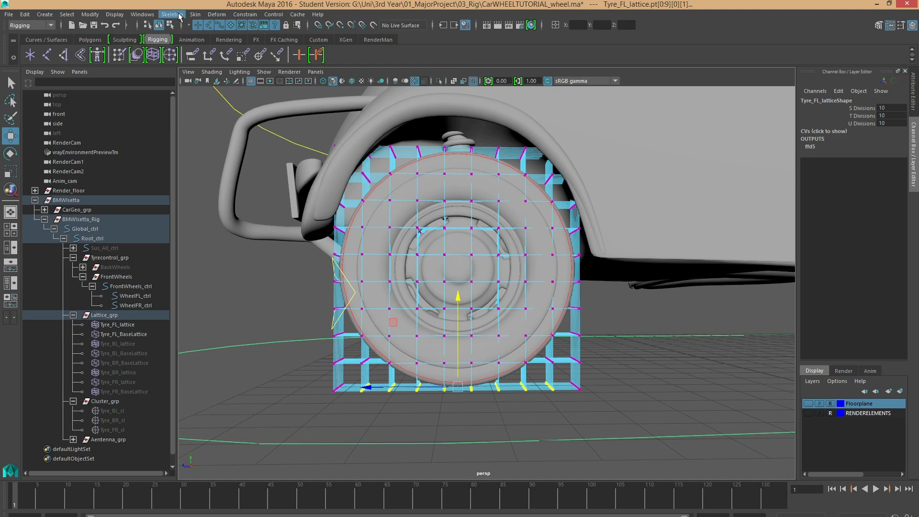
Step: Make a cluster from the bottom lattice points with Deform > Cluster, named Tyre_FL_cl
left_click(217, 14)
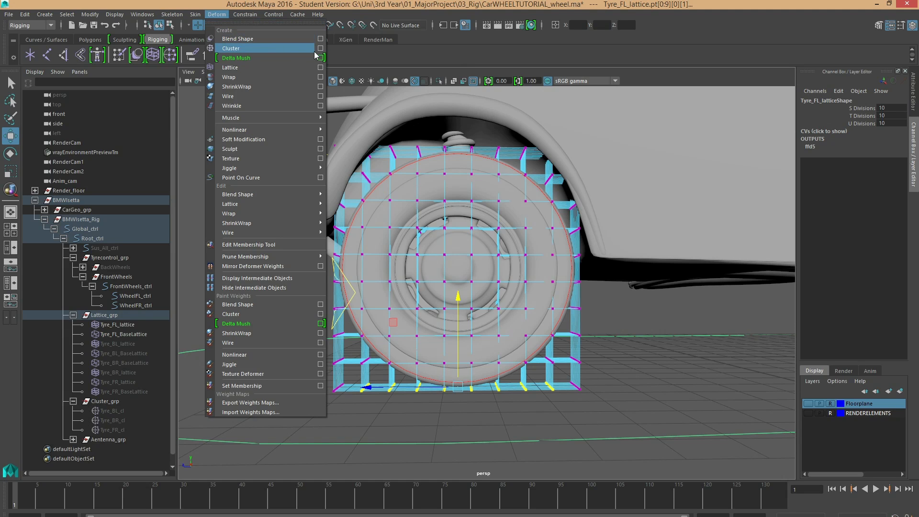
left_click(320, 48)
type("Tyre_FL_cl")
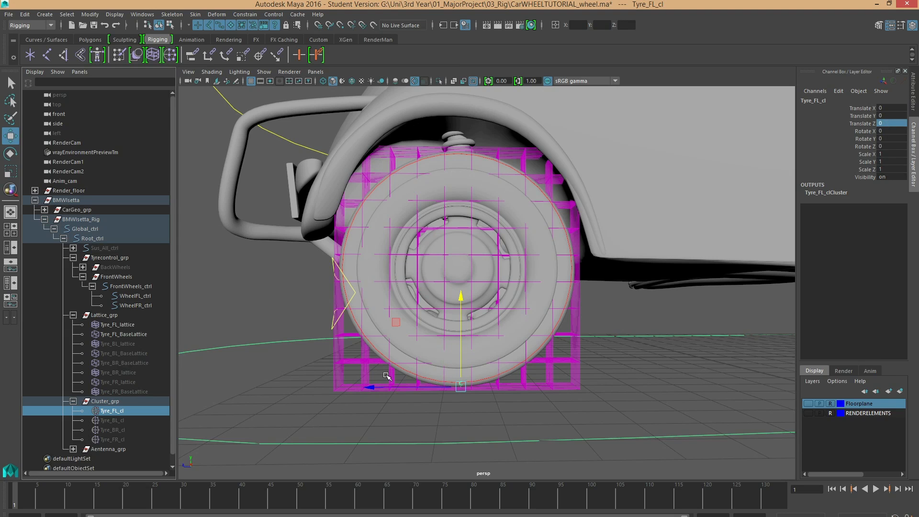
left_click_drag(460, 293, 465, 298)
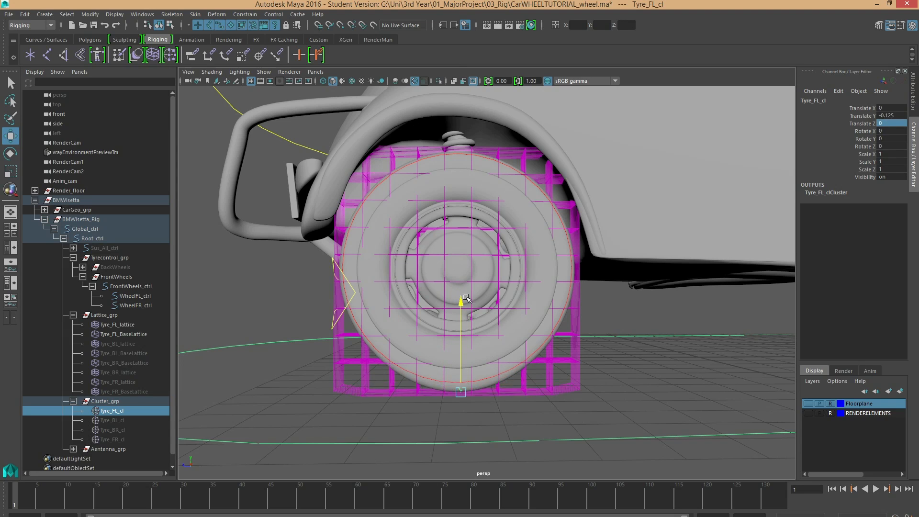
left_click_drag(464, 299, 463, 327)
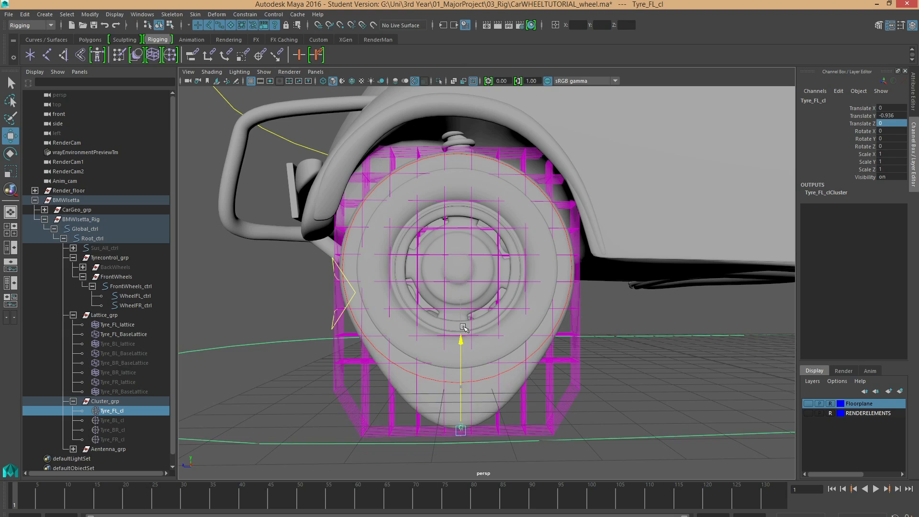
left_click_drag(461, 329, 461, 287)
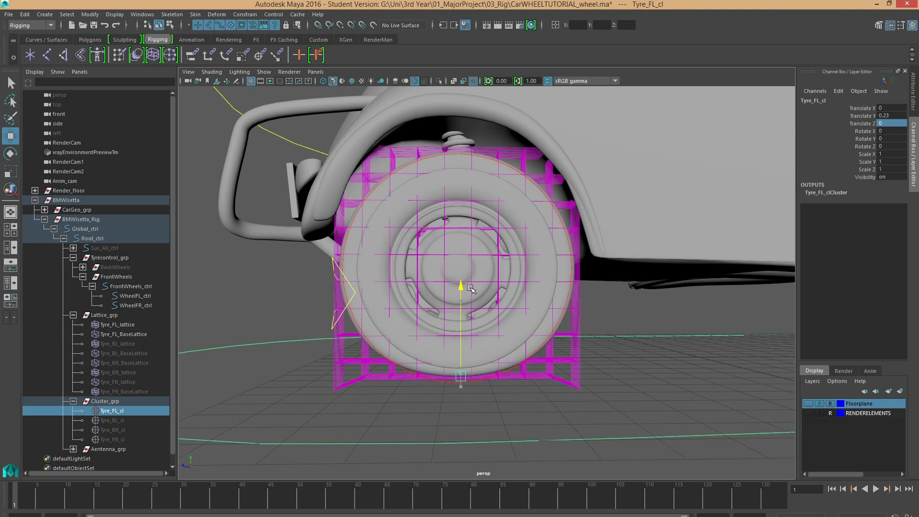
left_click_drag(460, 285, 463, 293)
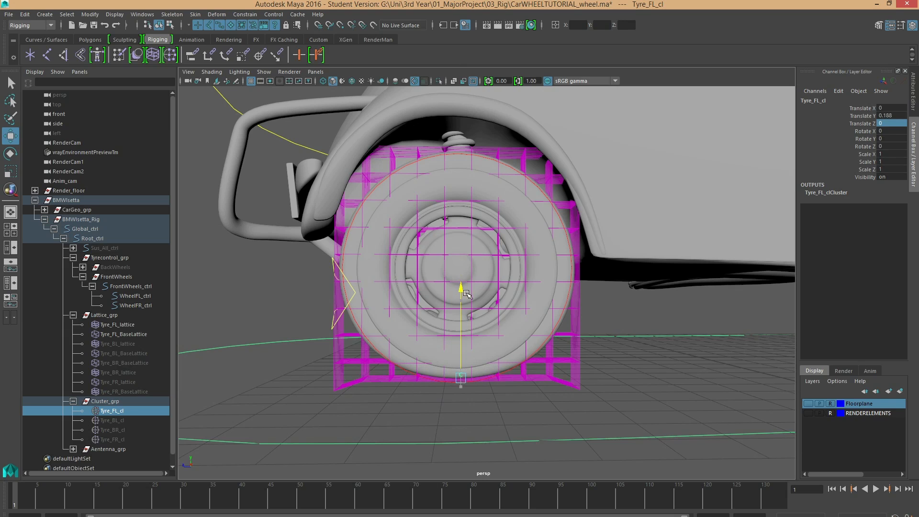
left_click_drag(461, 296, 463, 287)
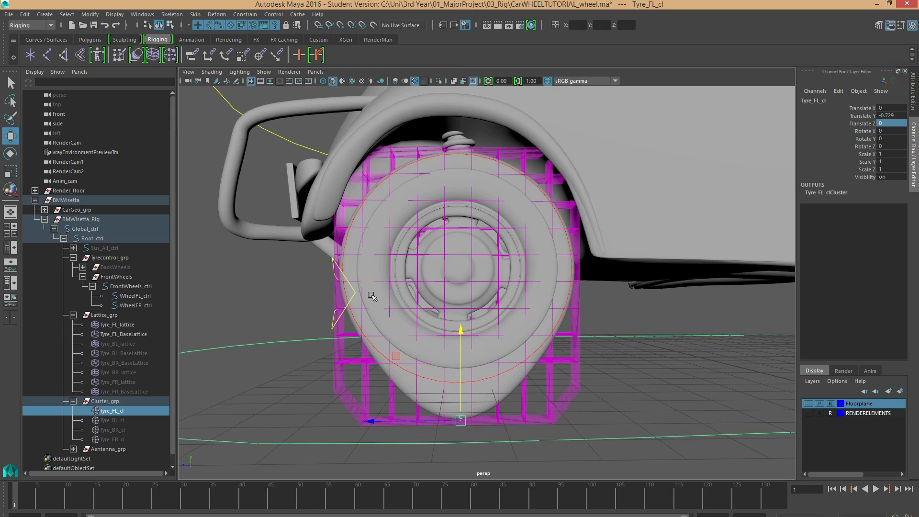
mouse_move(485, 376)
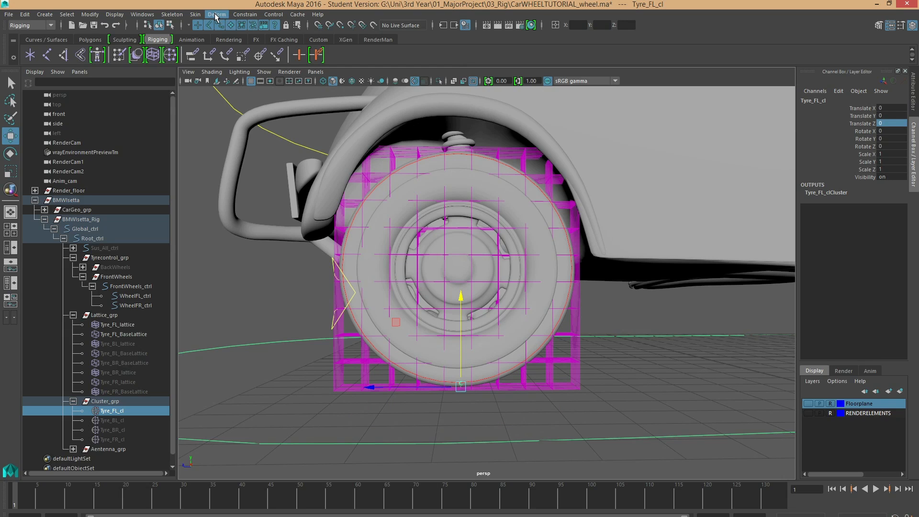
Step: Inspect the tyre lattice, then reselect Tyre_FL_cl and raise it to Y 0.24
left_click(217, 14)
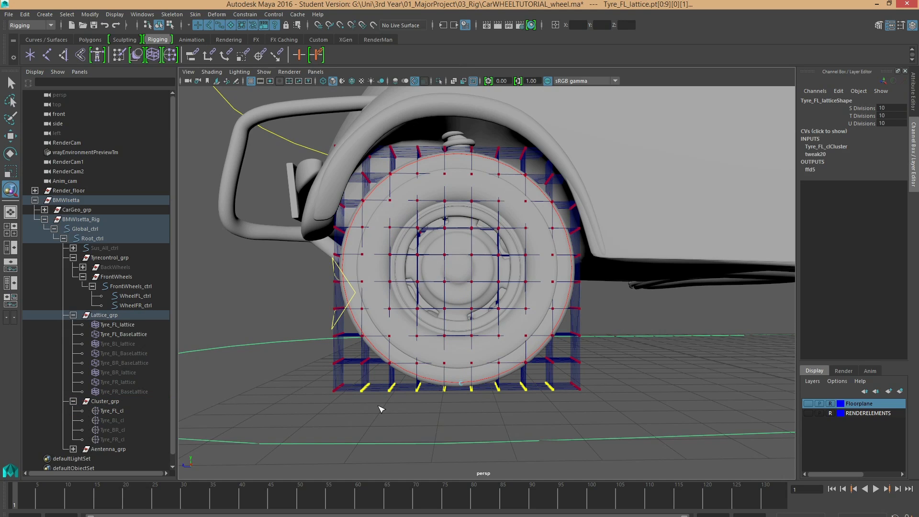
mouse_move(356, 357)
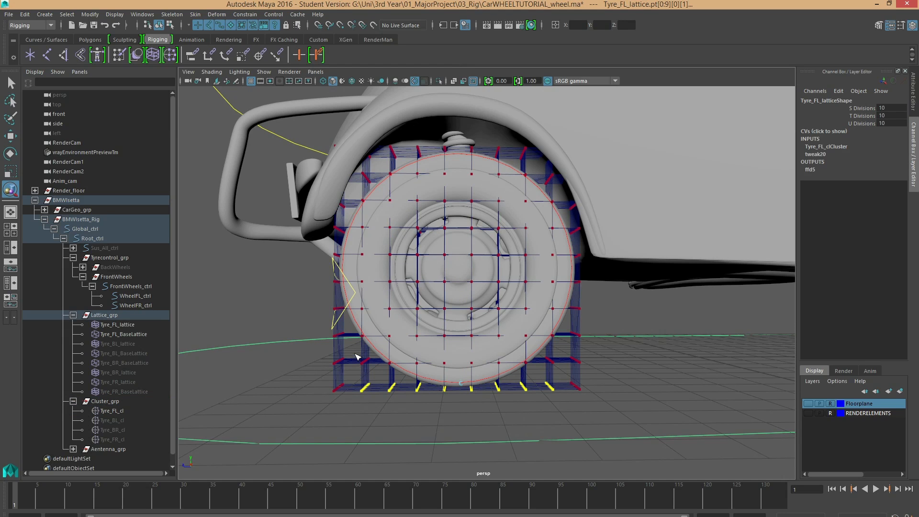
mouse_move(559, 380)
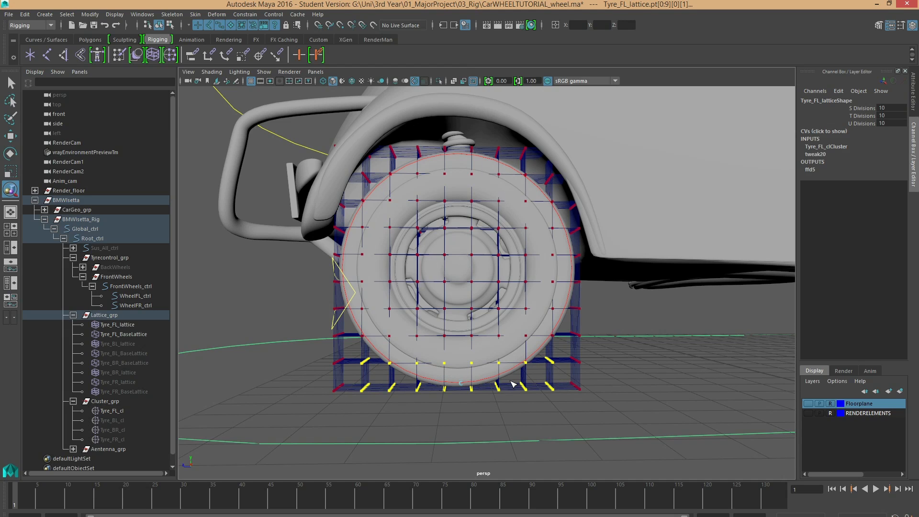
left_click(110, 411)
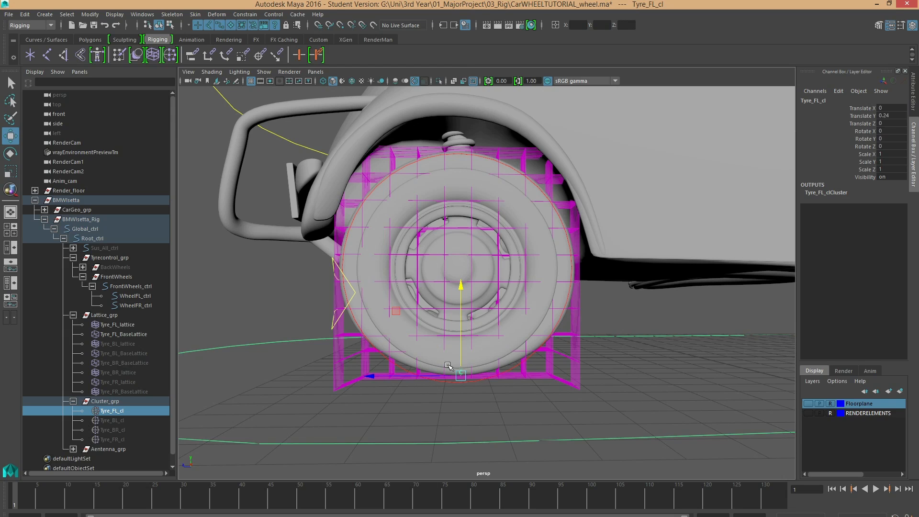
Step: Drag Tyre_FL_cl up, then down to -0.77 to test the tyre bulging
left_click_drag(448, 366, 460, 287)
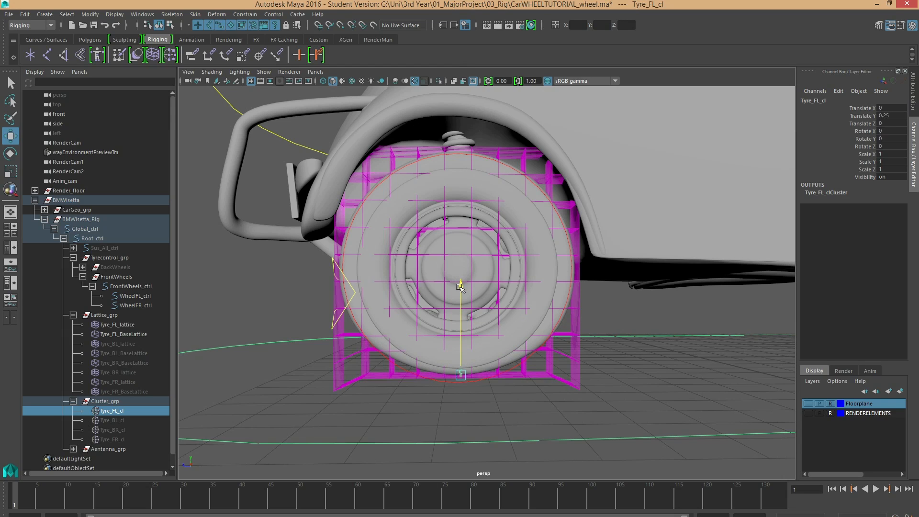
left_click_drag(460, 287, 460, 326)
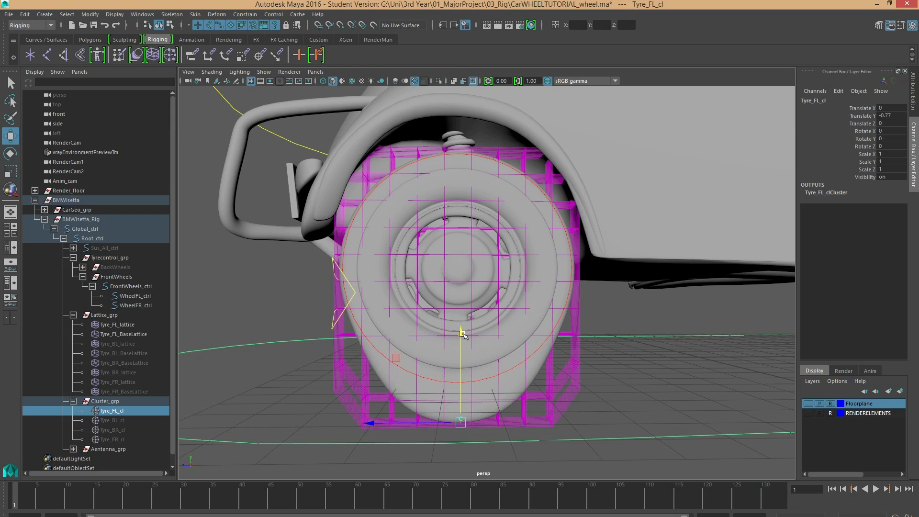
mouse_move(416, 413)
type("0")
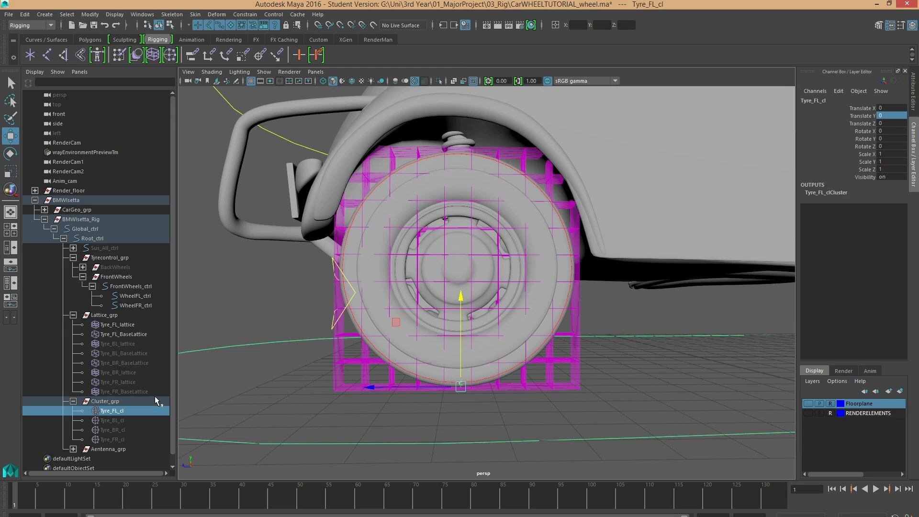
Step: Hide Lattice_grp and Cluster_grp, reselect Tyre_FL_cl, then select WheelFL_ctrl
left_click(124, 334)
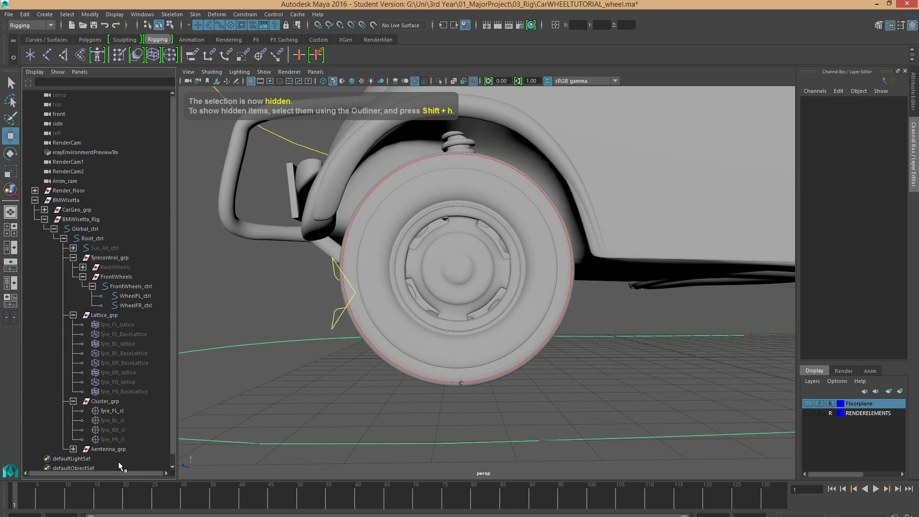
left_click(109, 411)
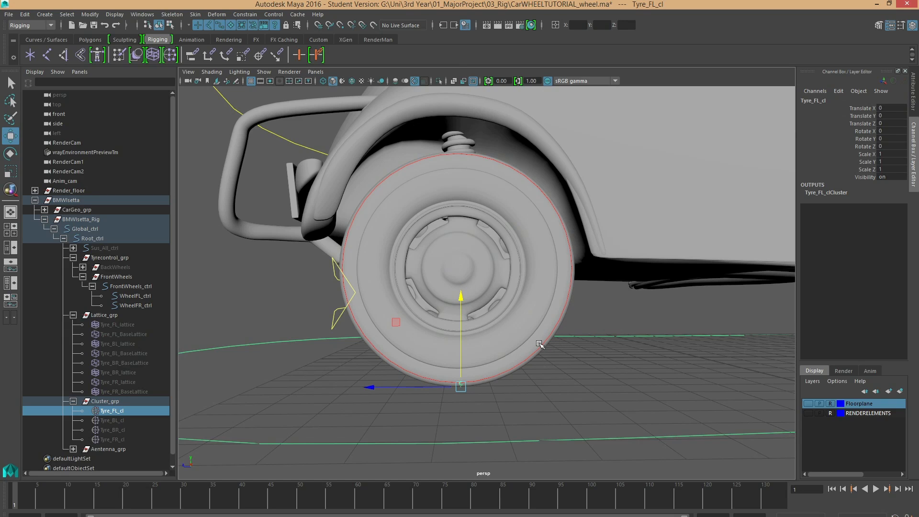
left_click(135, 296)
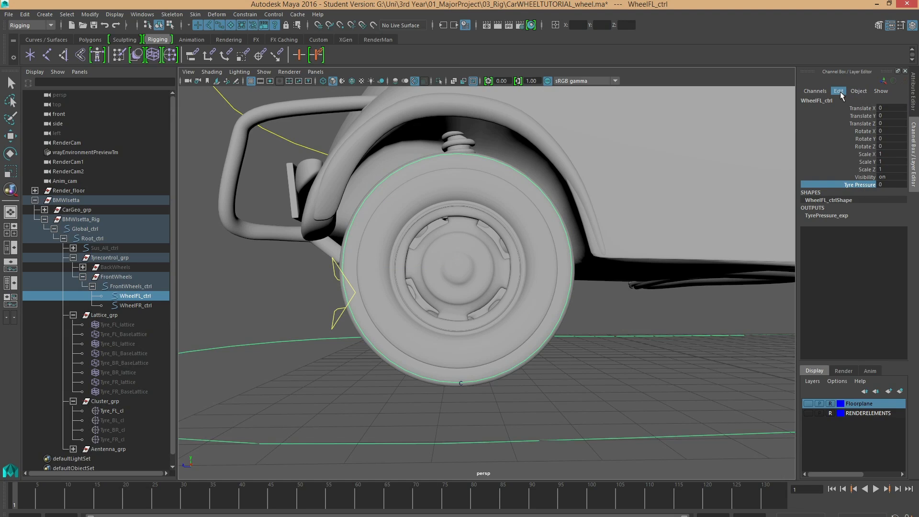
Step: Open the Set Driven Key window with WheelFL_ctrl selected
left_click(838, 91)
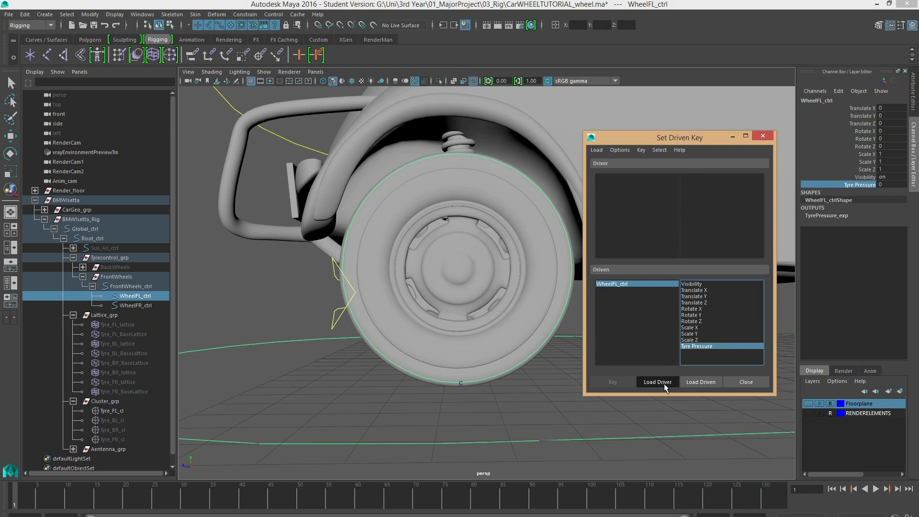
Step: Load WheelFL_ctrl as the driver and the Tyre_FL_cl cluster as the driven object
left_click(657, 381)
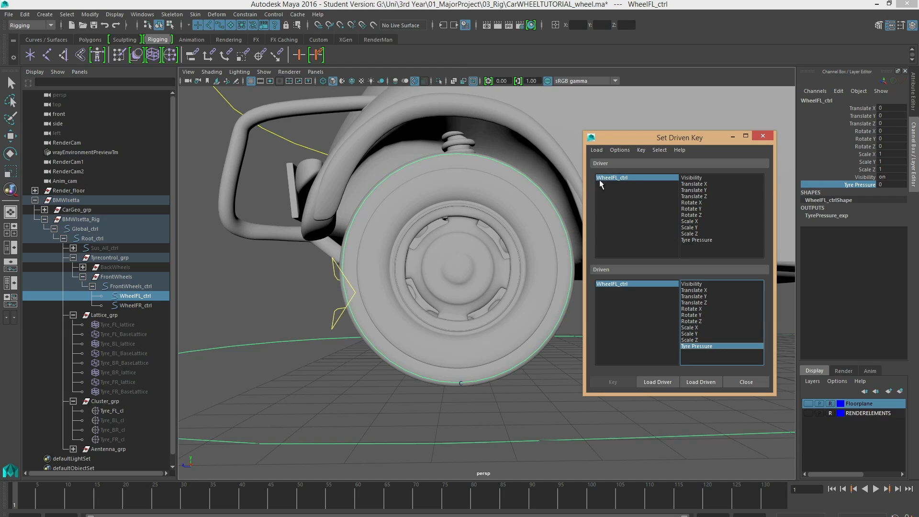
mouse_move(339, 404)
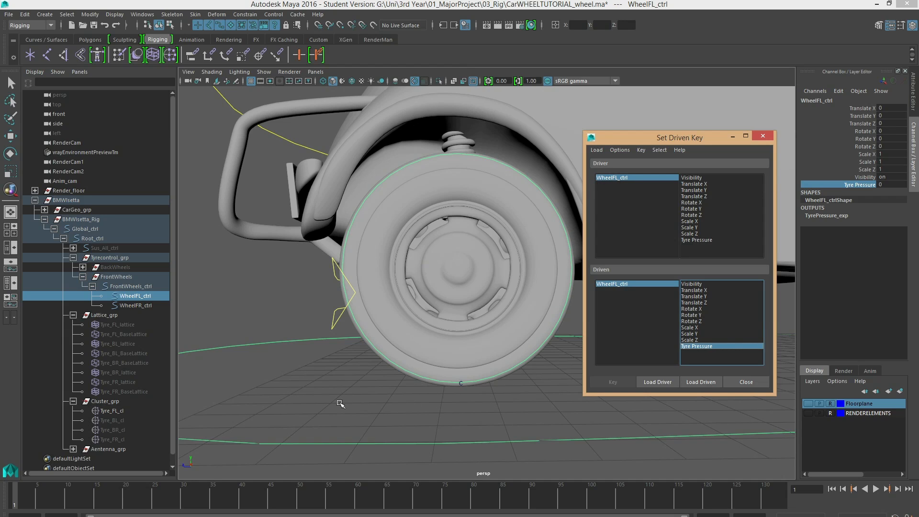
left_click(701, 382)
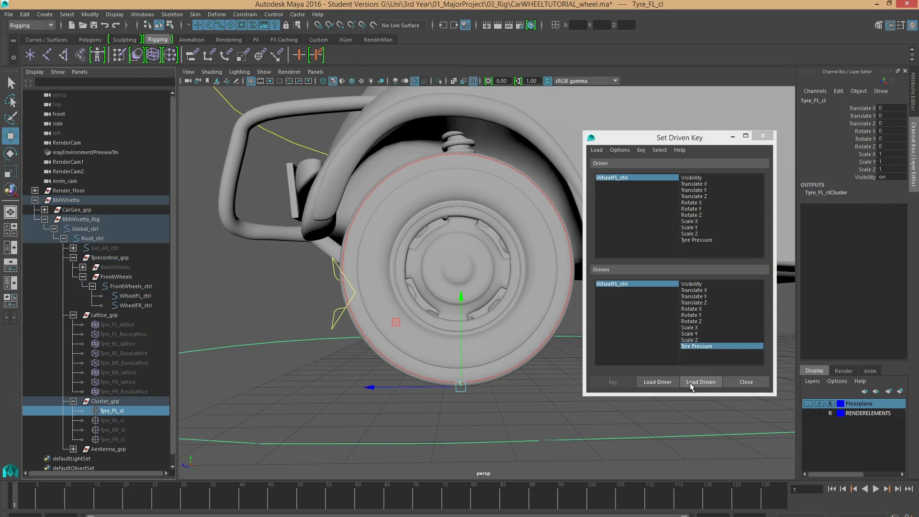
left_click(701, 382)
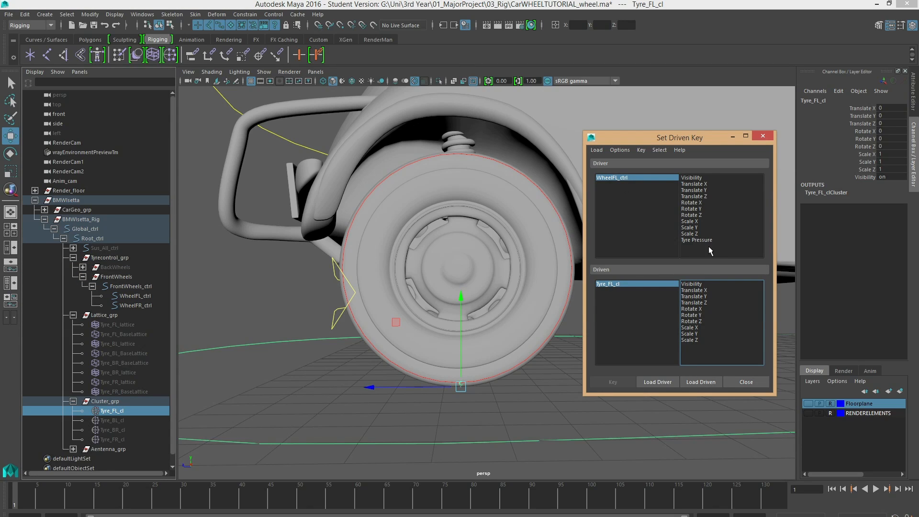
Step: Pair Tyre Pressure with the cluster's translate channels and key the rest pose
left_click(697, 240)
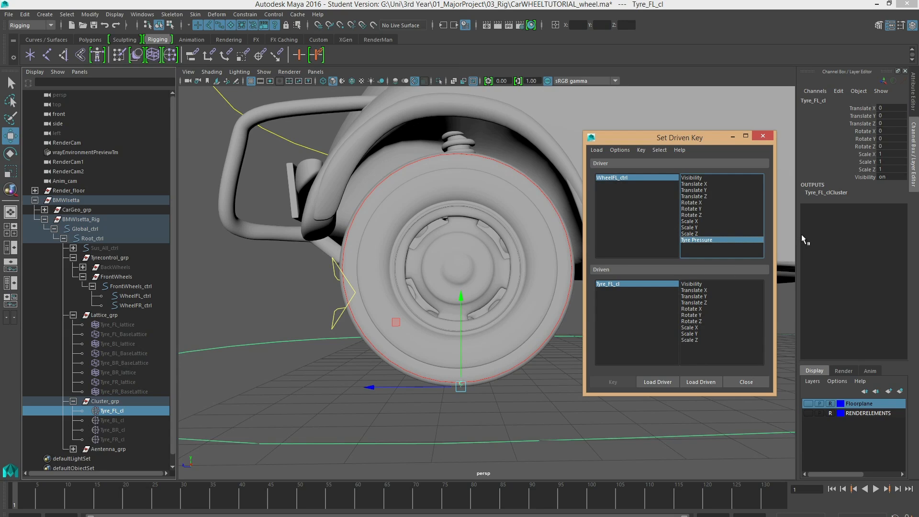
mouse_move(661, 185)
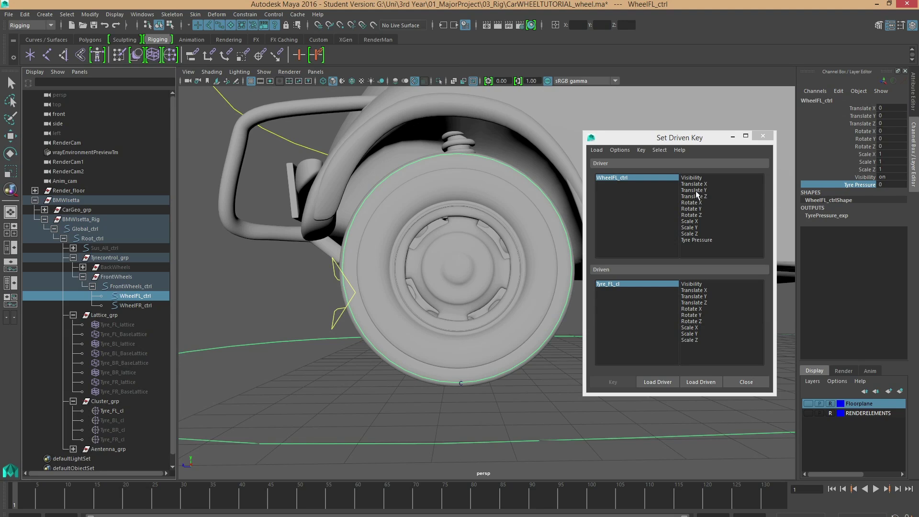
left_click(697, 240)
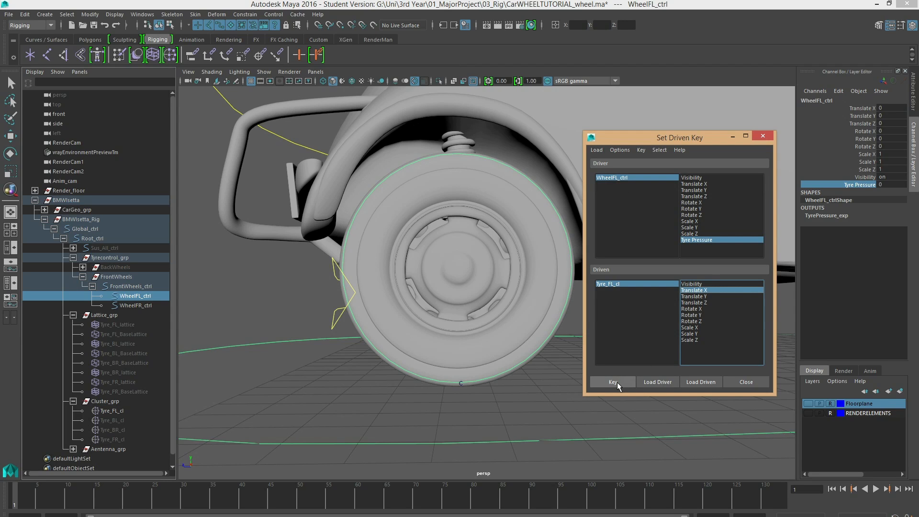
left_click(694, 296)
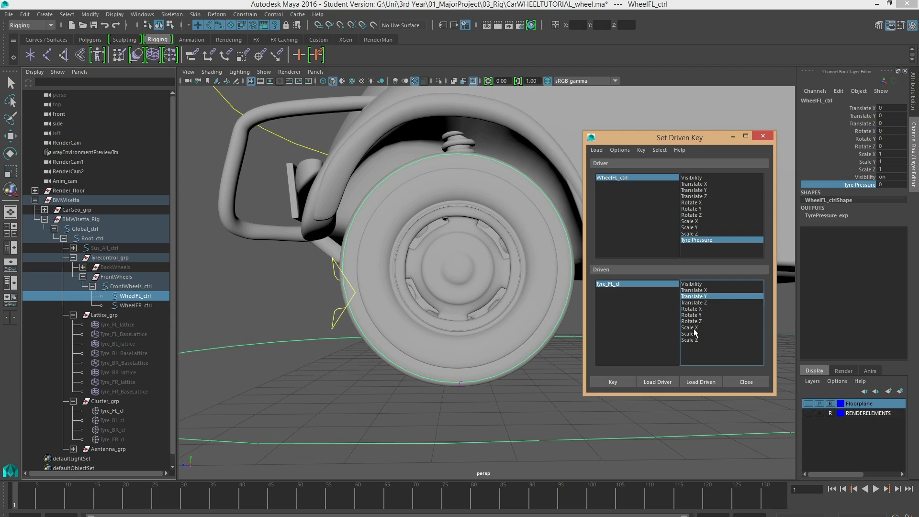
left_click(690, 328)
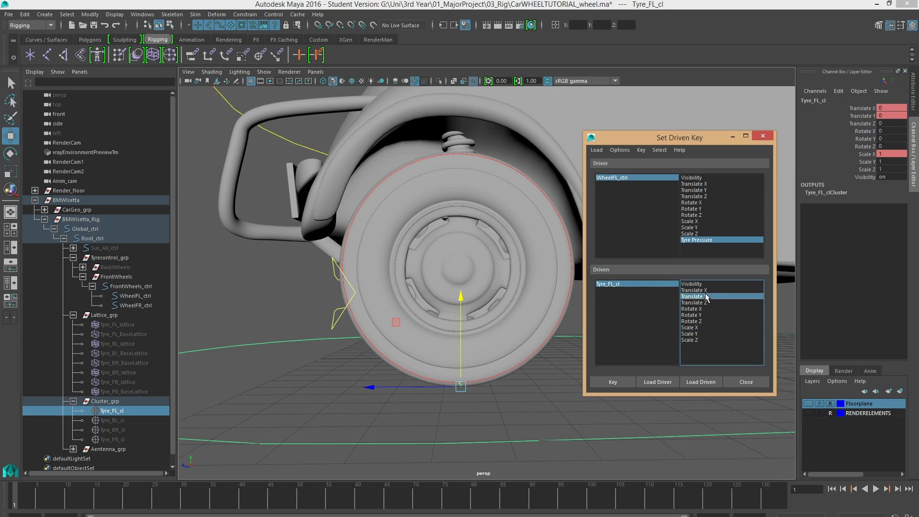
left_click(695, 290)
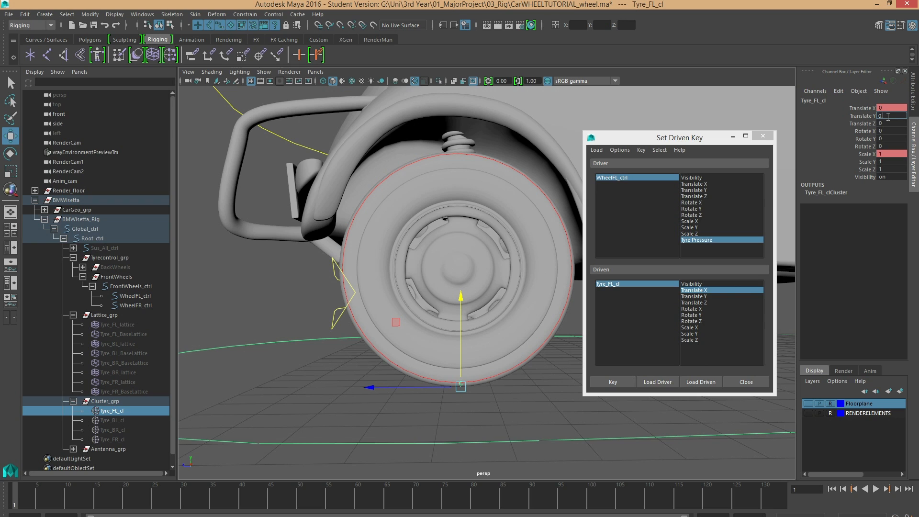
Step: Squash Tyre_FL_cl by setting Translate Y to 0.25 and Scale X to 1.086
type("0.29")
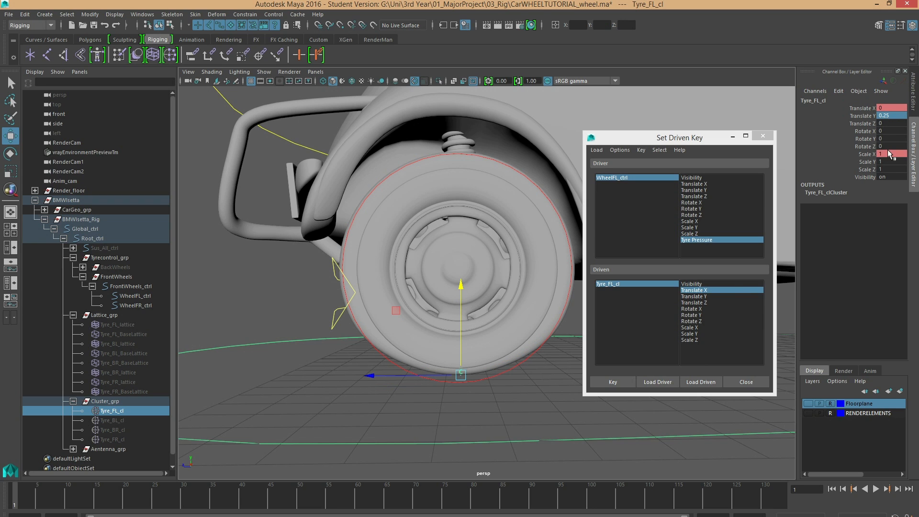
left_click(891, 167)
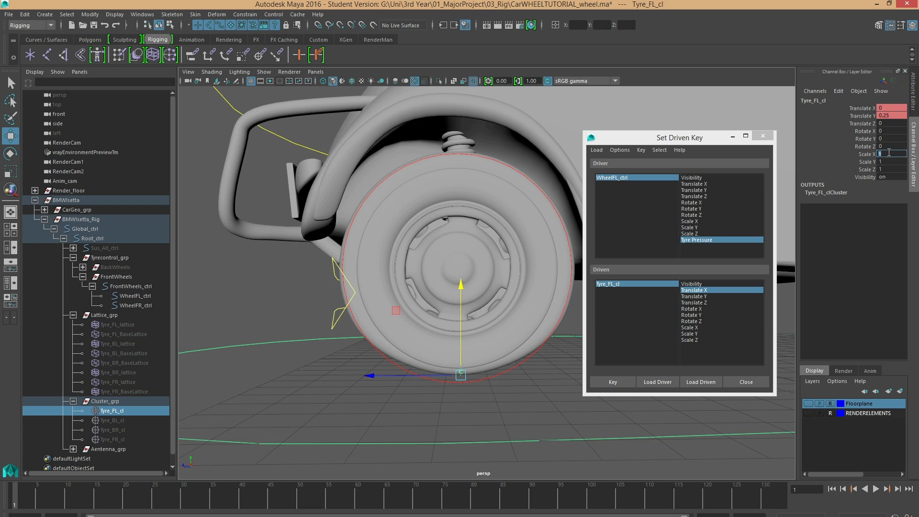
type("1.086")
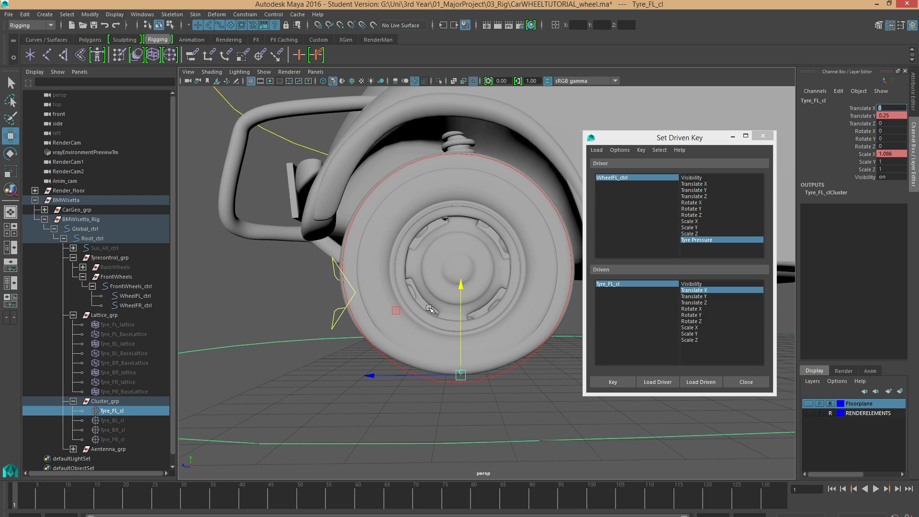
mouse_move(491, 371)
type("-0.03")
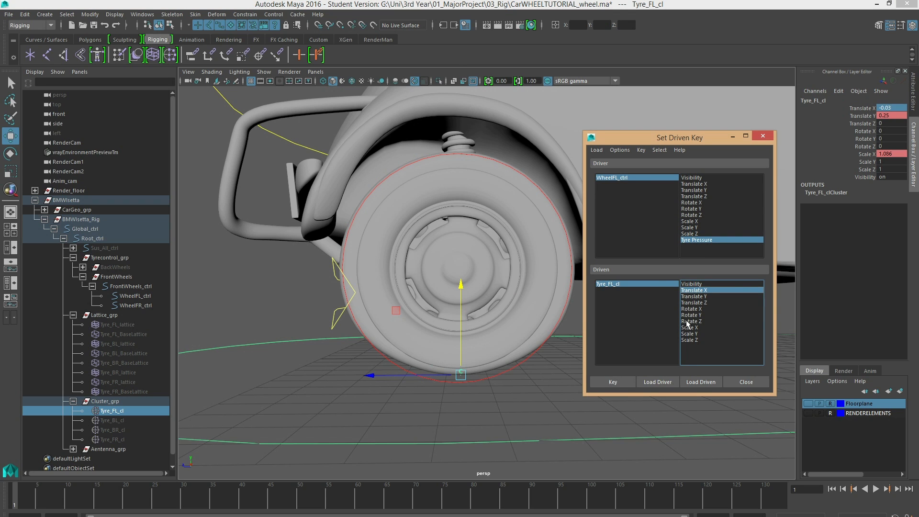
Step: Select Translate Y and Scale X as driven channels and key the squashed pose
left_click(694, 296)
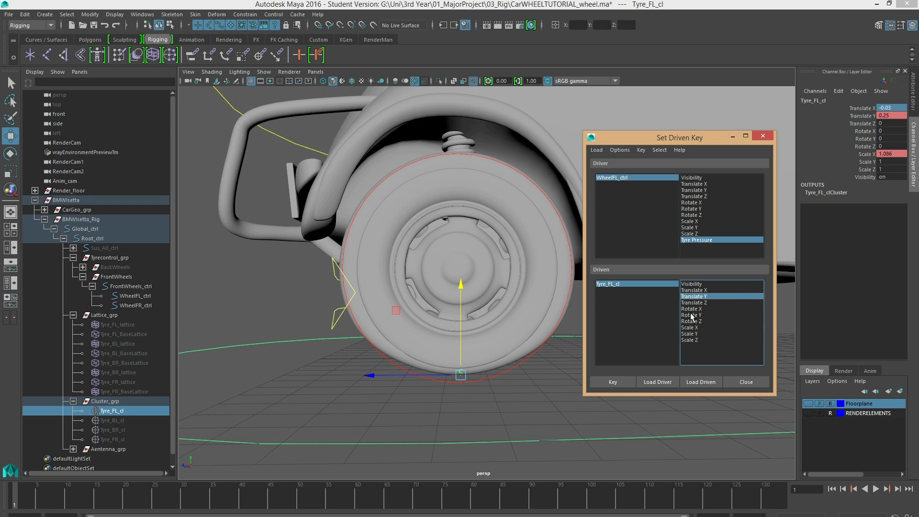
mouse_move(687, 329)
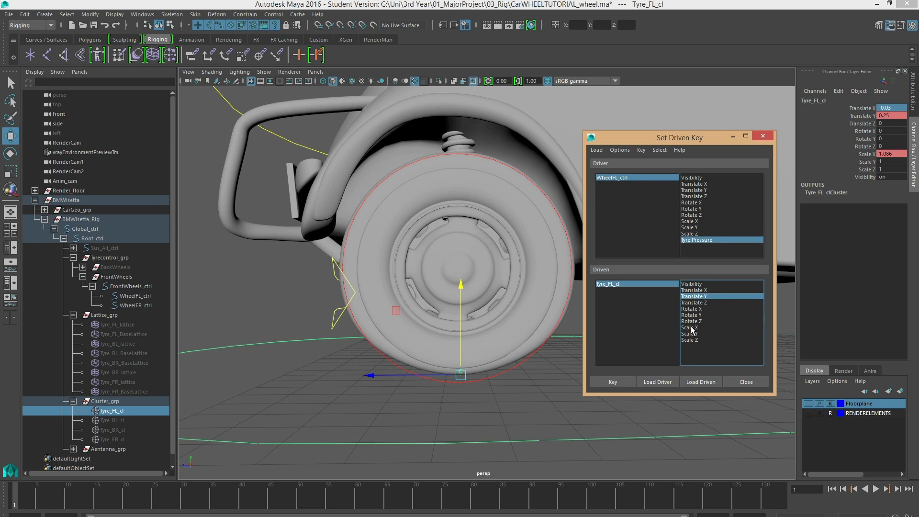
left_click(689, 327)
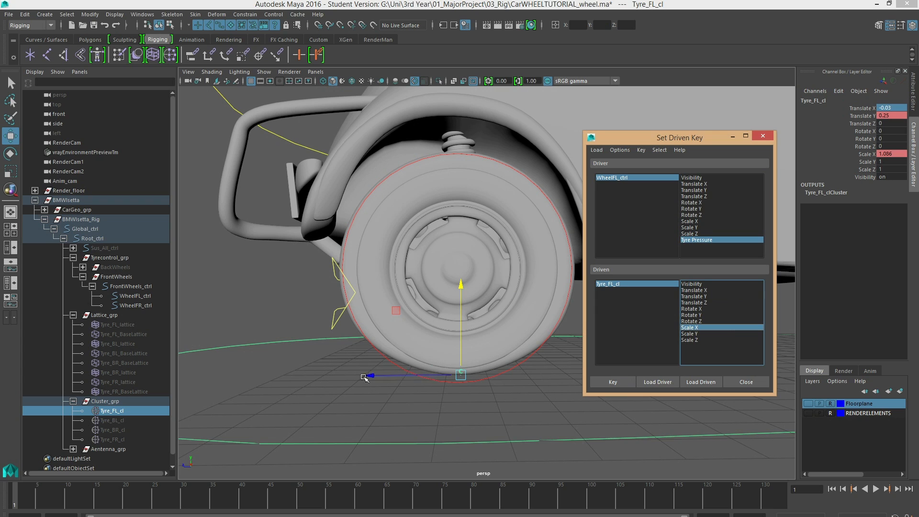
left_click(136, 295)
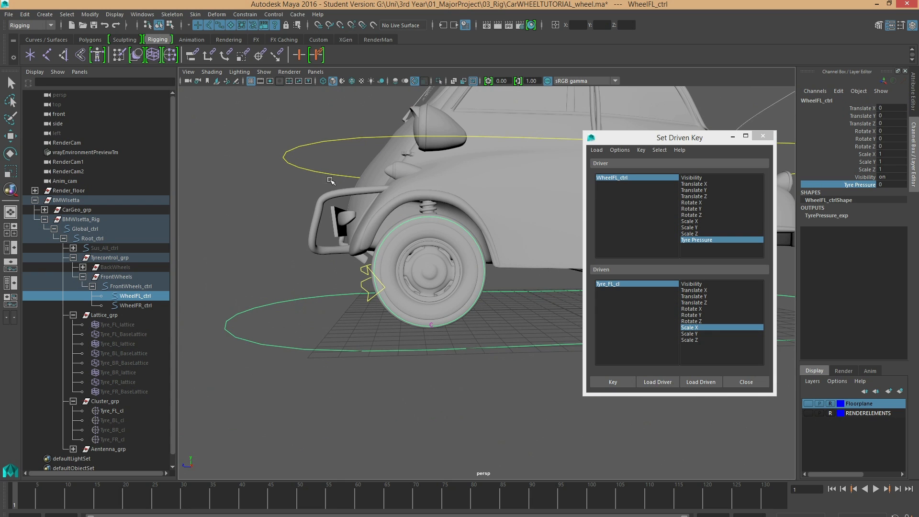
Step: Select WheelFL_ctrl and Tyre_FL_cl to confirm the tyre is round, then hide the cluster
left_click(93, 238)
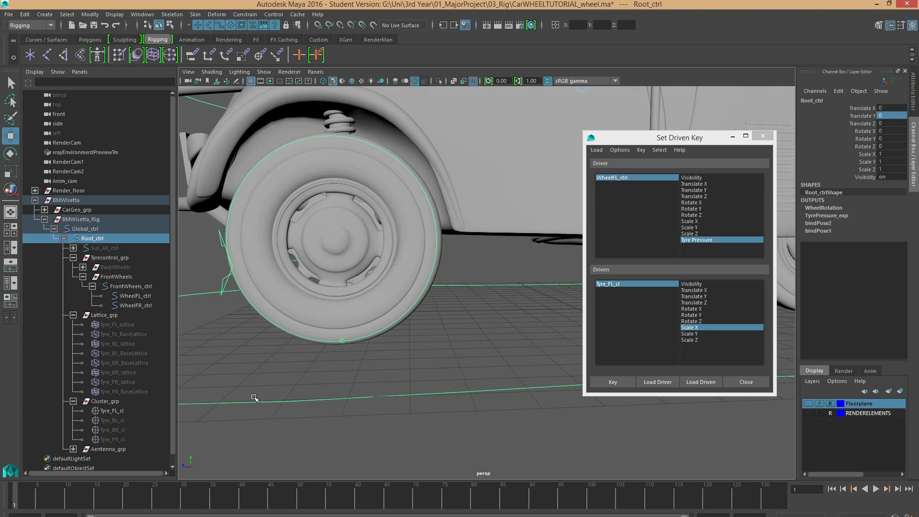
left_click(110, 411)
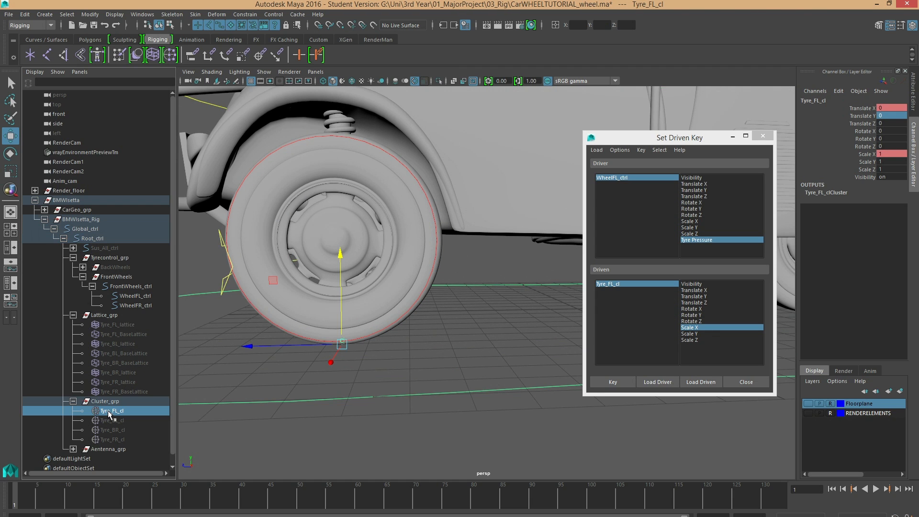
key("Ctrl+h")
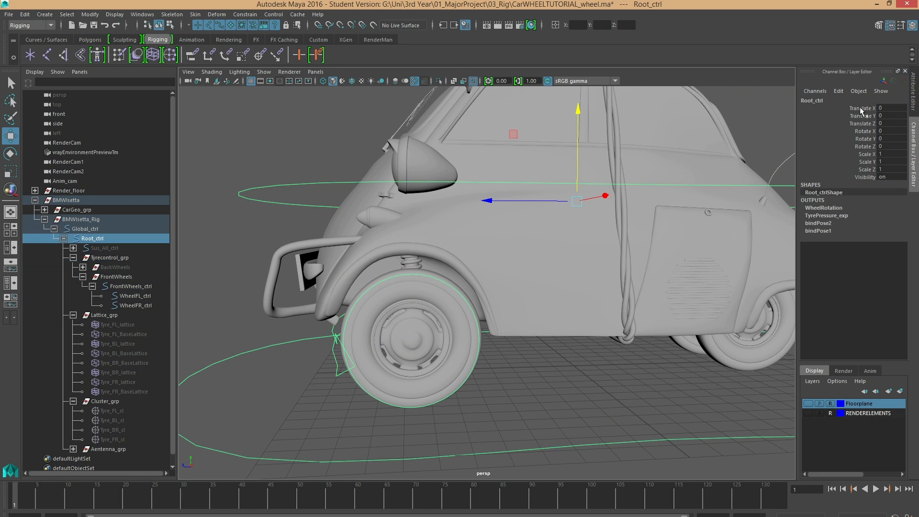
Step: Load TyrePressure_exp in the Expression Editor
left_click(839, 91)
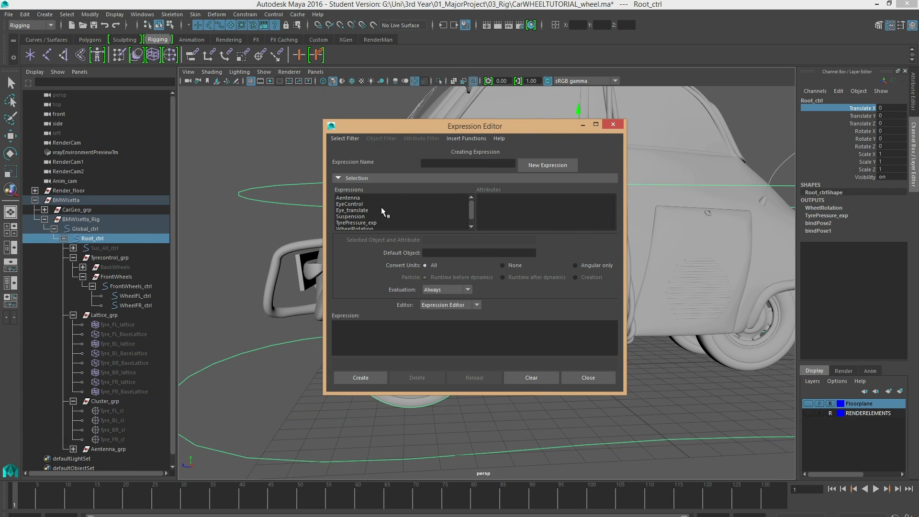
left_click(357, 216)
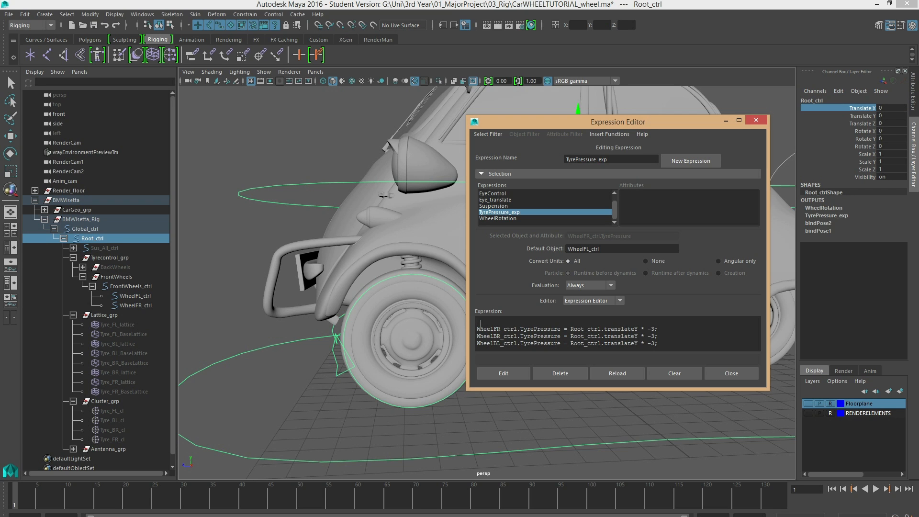
Step: Type the line WheelFL_ctrl.TyrePressure = Root_ctrl.translateY into TyrePressure_exp
type("WheelFL_ctrl")
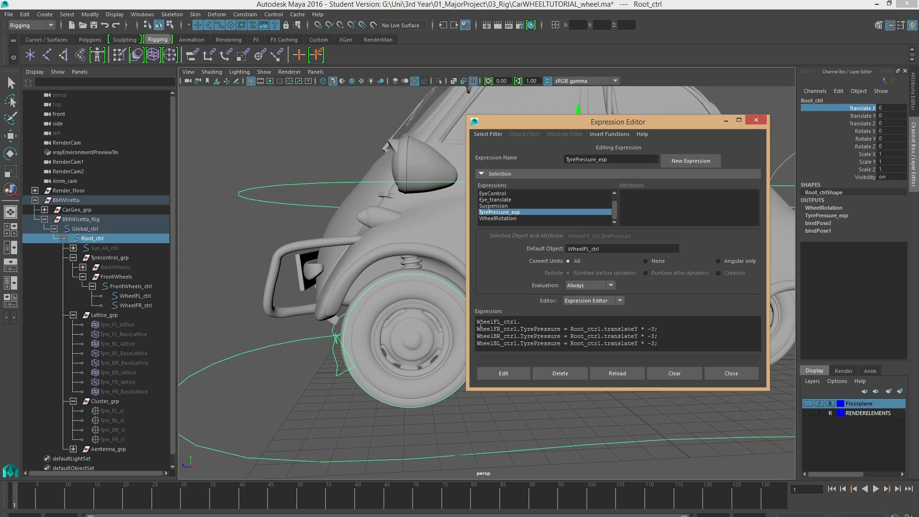
type(".TyrePressure =")
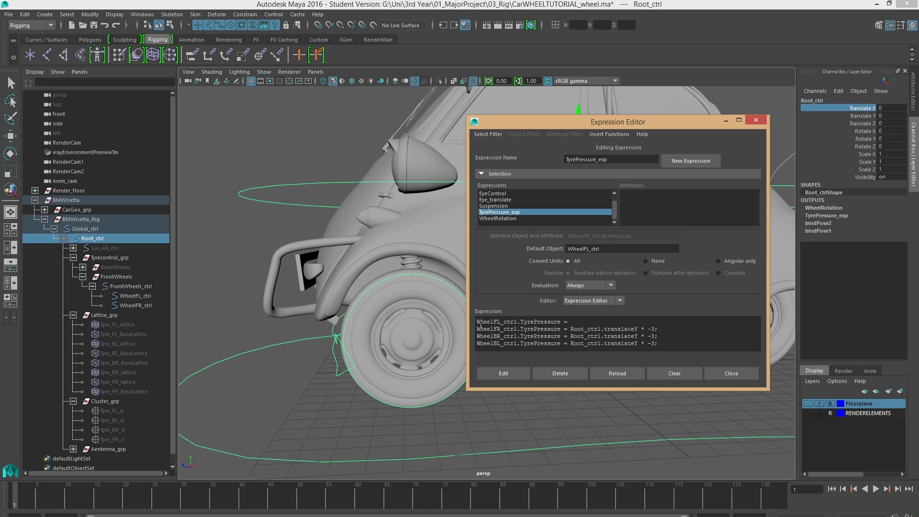
left_click(573, 321)
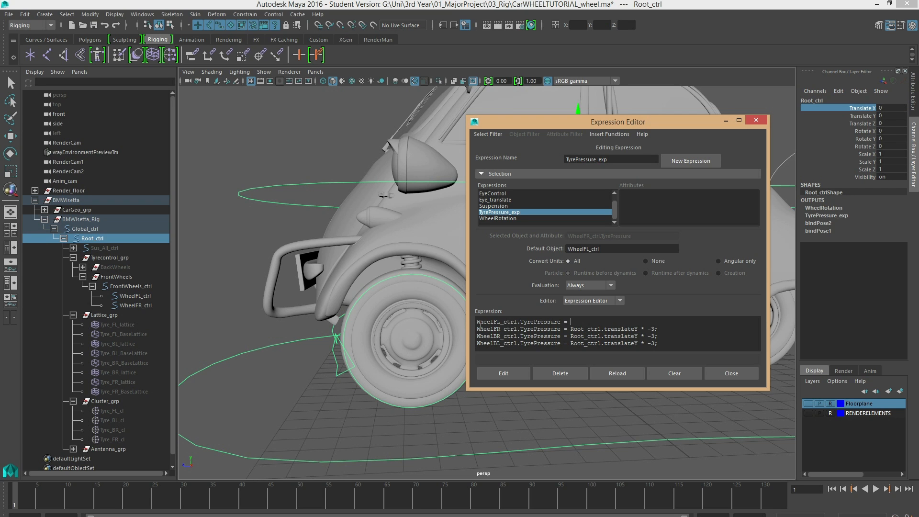
type("Root_ctrl.translateY ;")
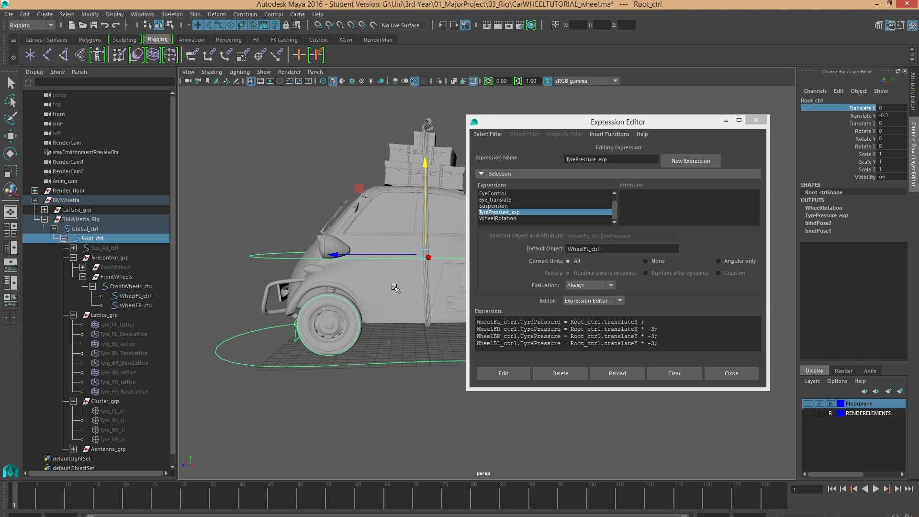
Step: Raise Root_ctrl, then lower it to -0.3 to test the front-left tyre squash
left_click_drag(395, 287, 426, 177)
type("* -1")
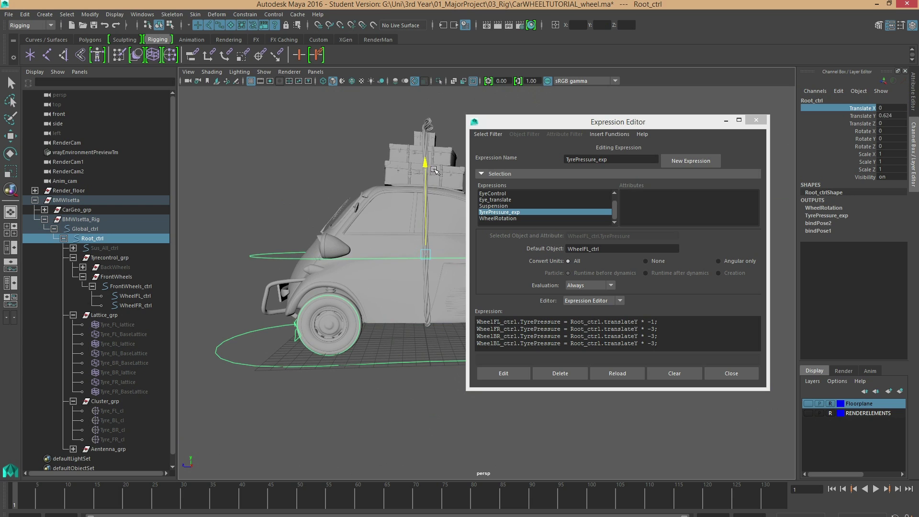
left_click_drag(434, 170, 444, 183)
type("3")
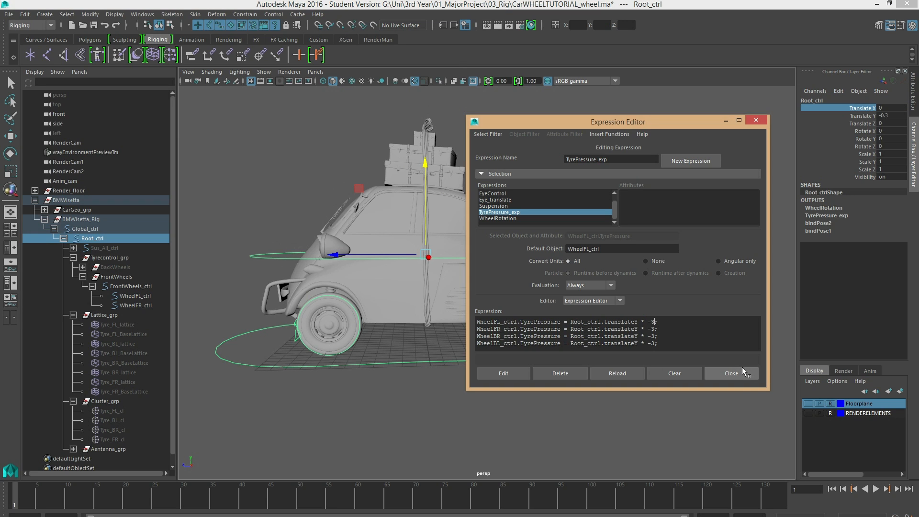
mouse_move(515, 376)
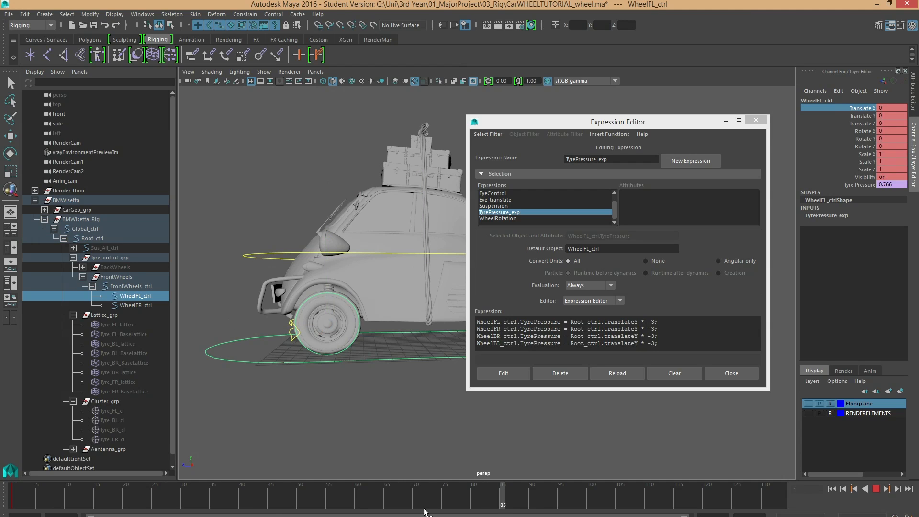
Step: Return to frame 1, reselect WheelFL_ctrl at Tyre Pressure 0, and close the Expression Editor
left_click(93, 238)
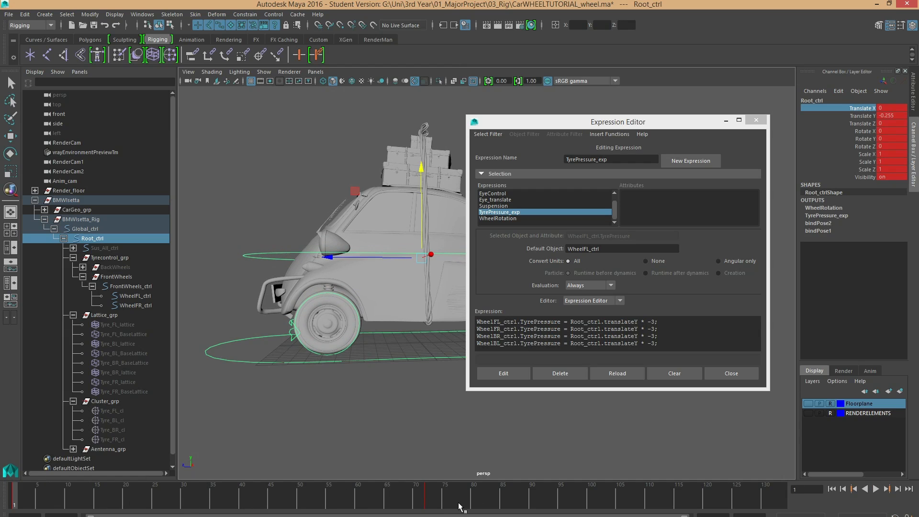
right_click(459, 508)
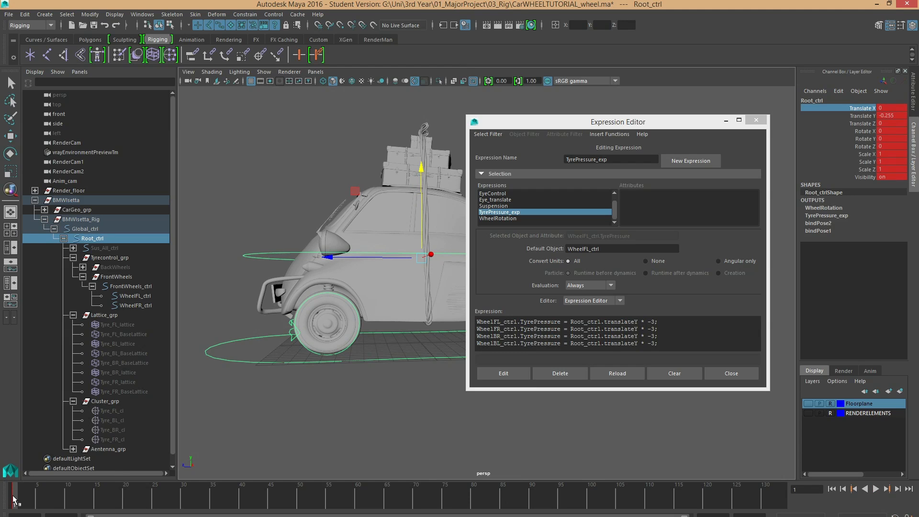
mouse_move(368, 303)
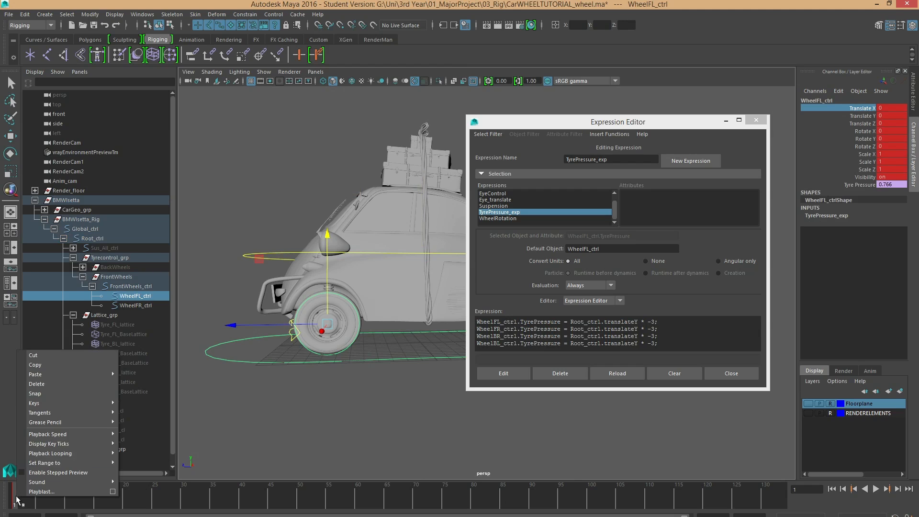
left_click(38, 392)
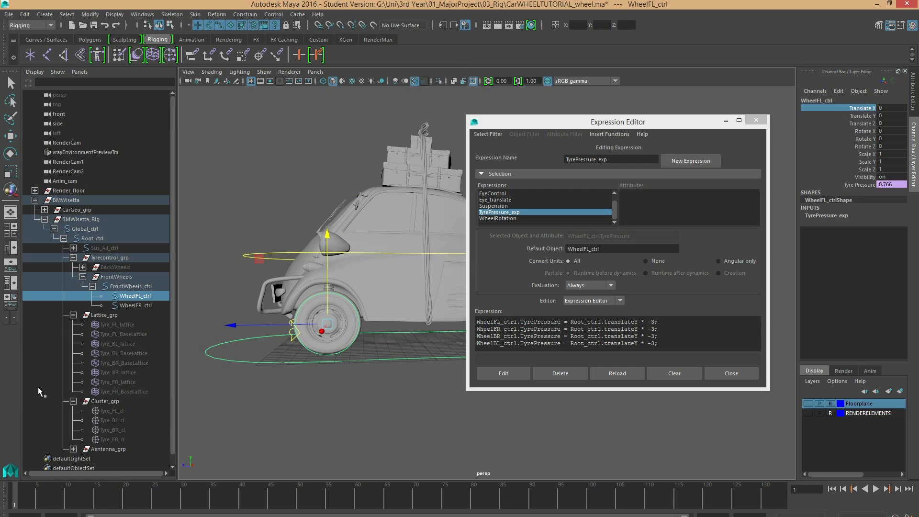
mouse_move(260, 231)
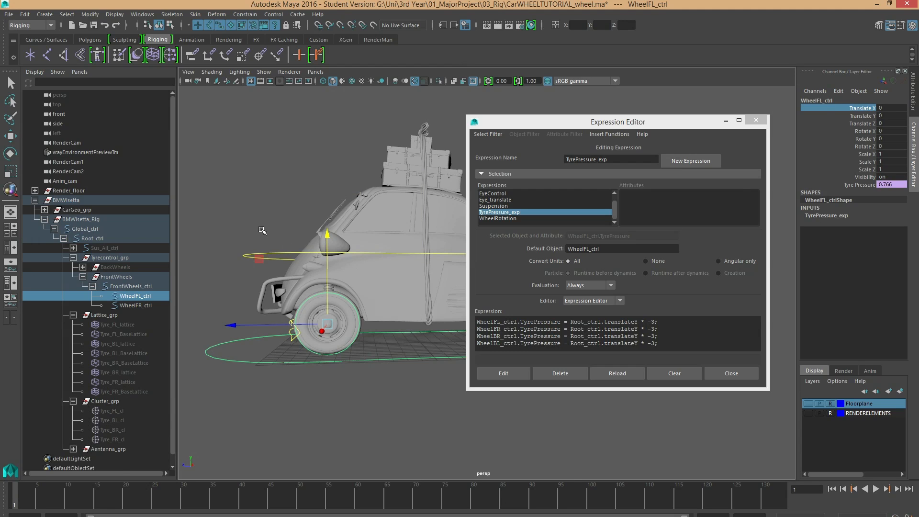
left_click(93, 238)
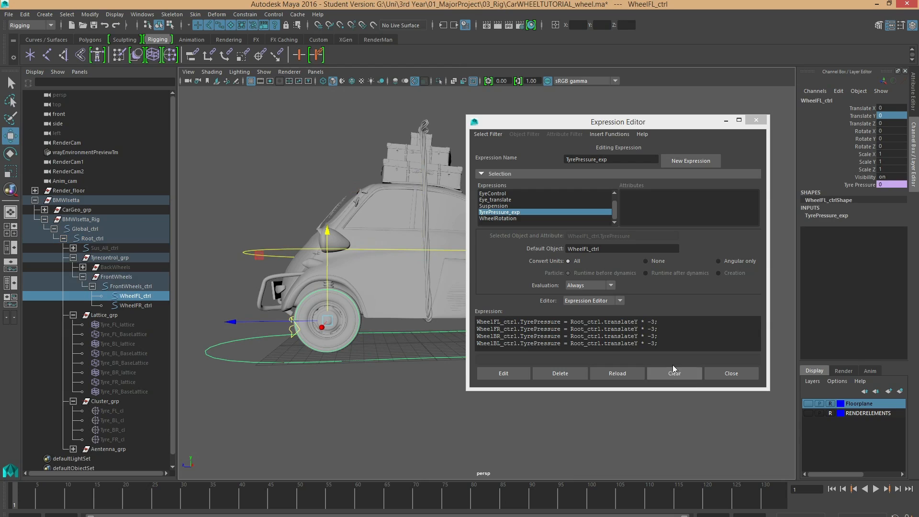
left_click(731, 373)
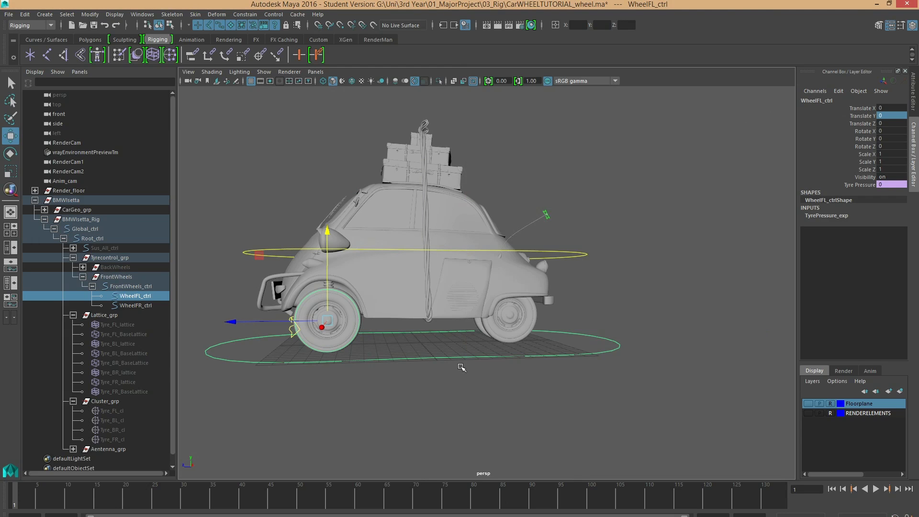